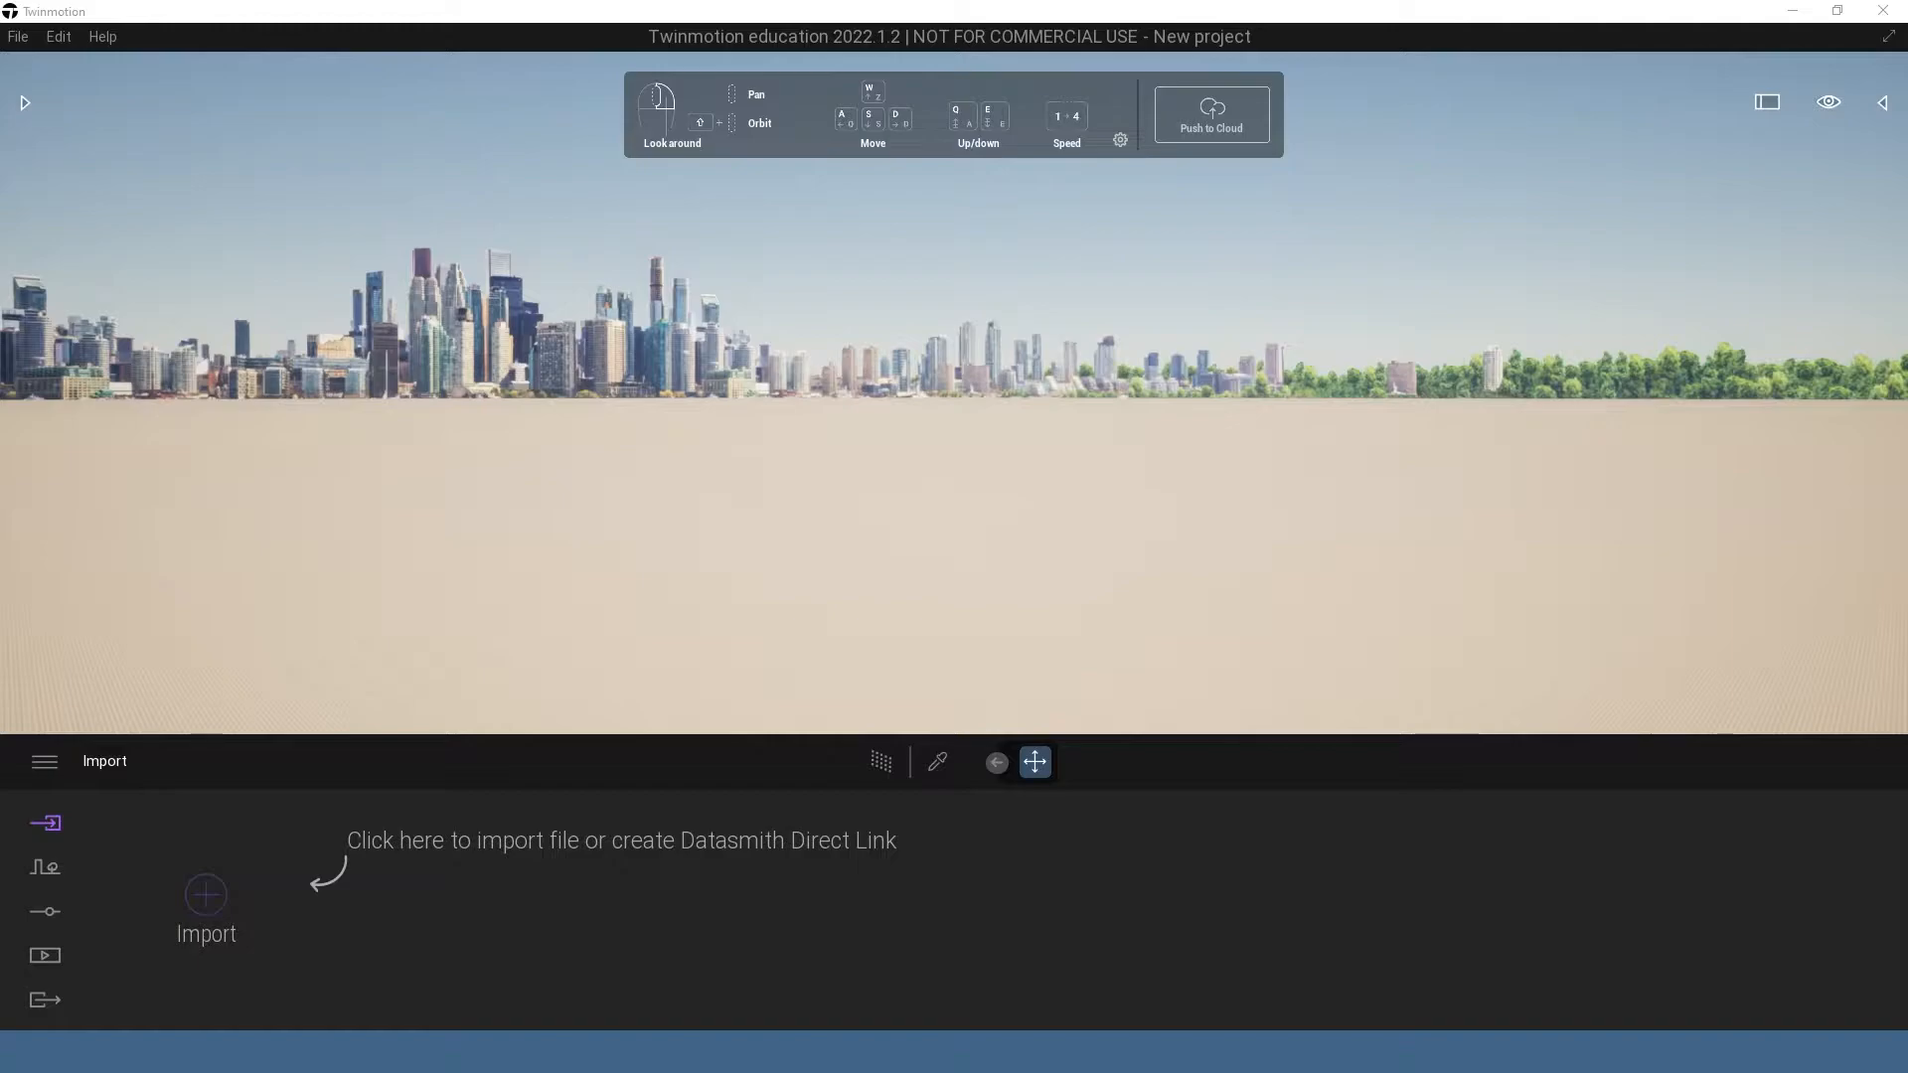
mouse_move(1121, 853)
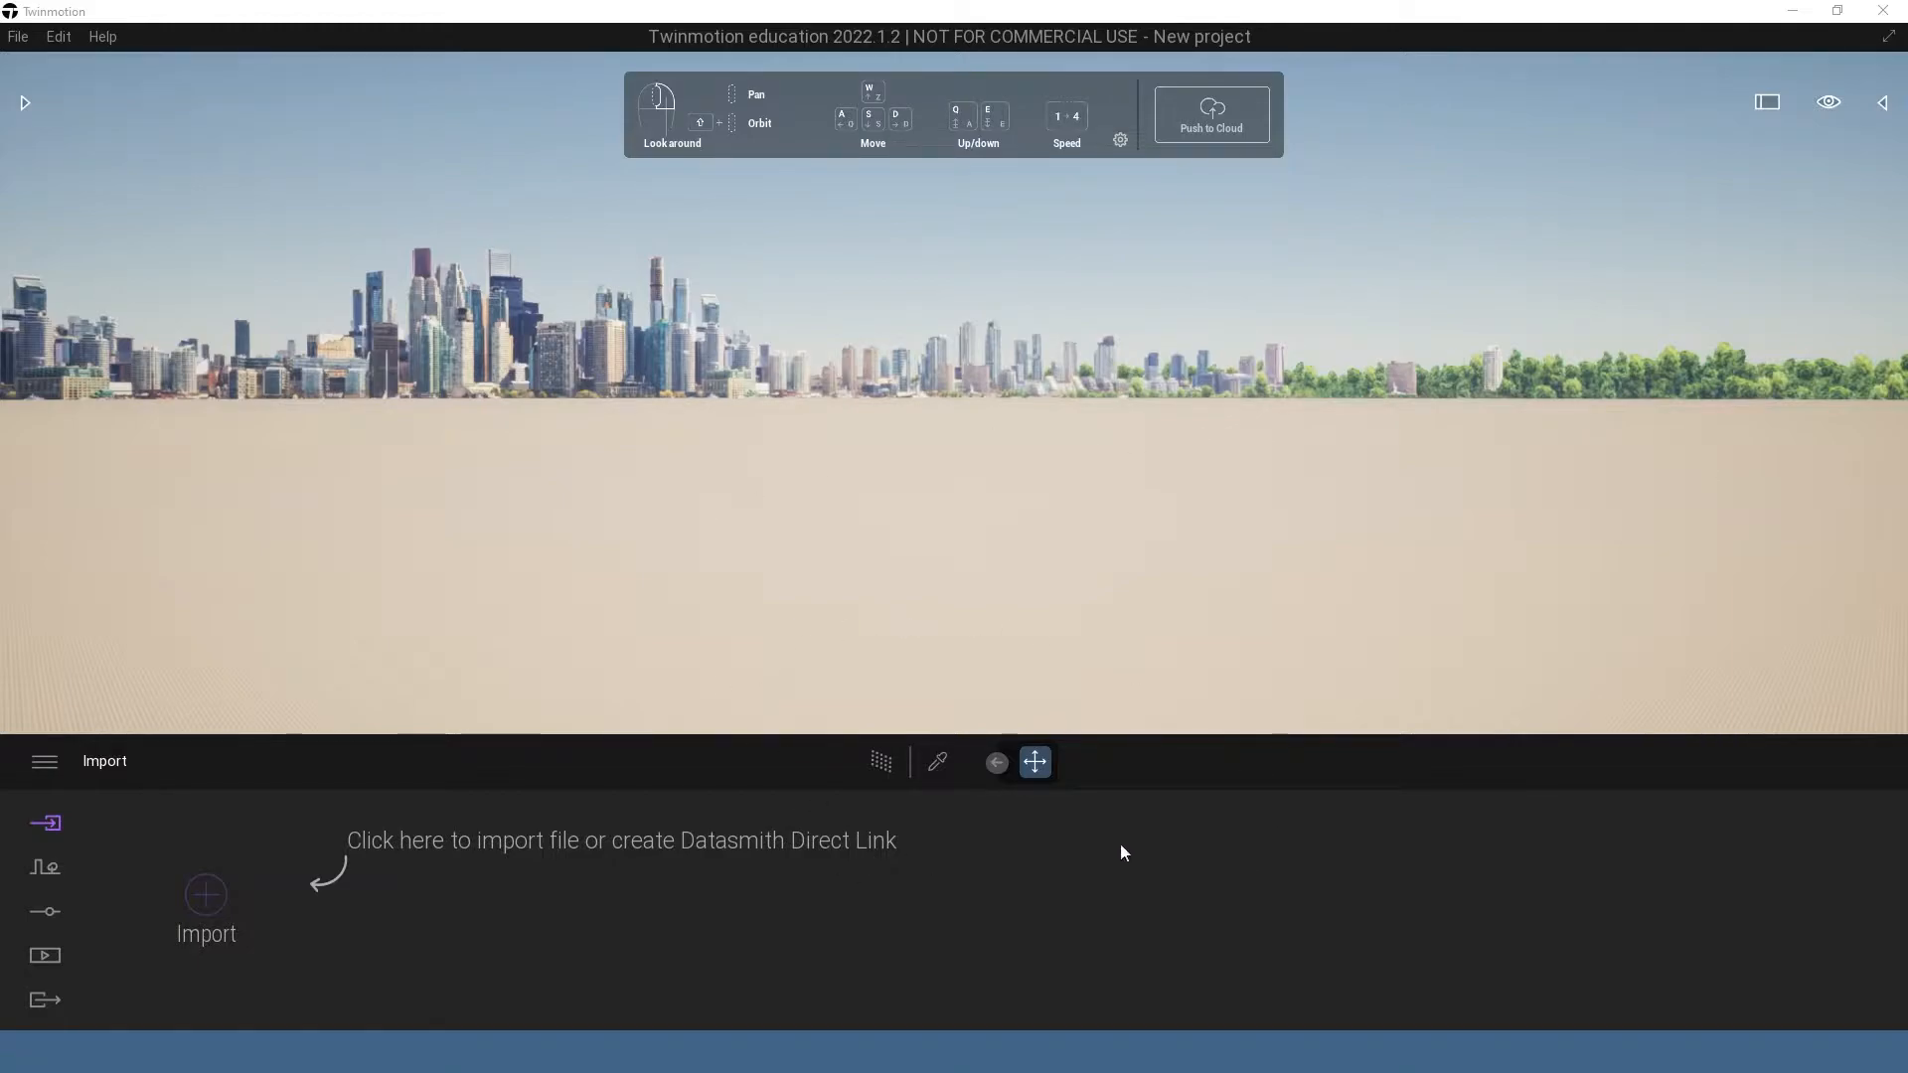
mouse_move(1136, 785)
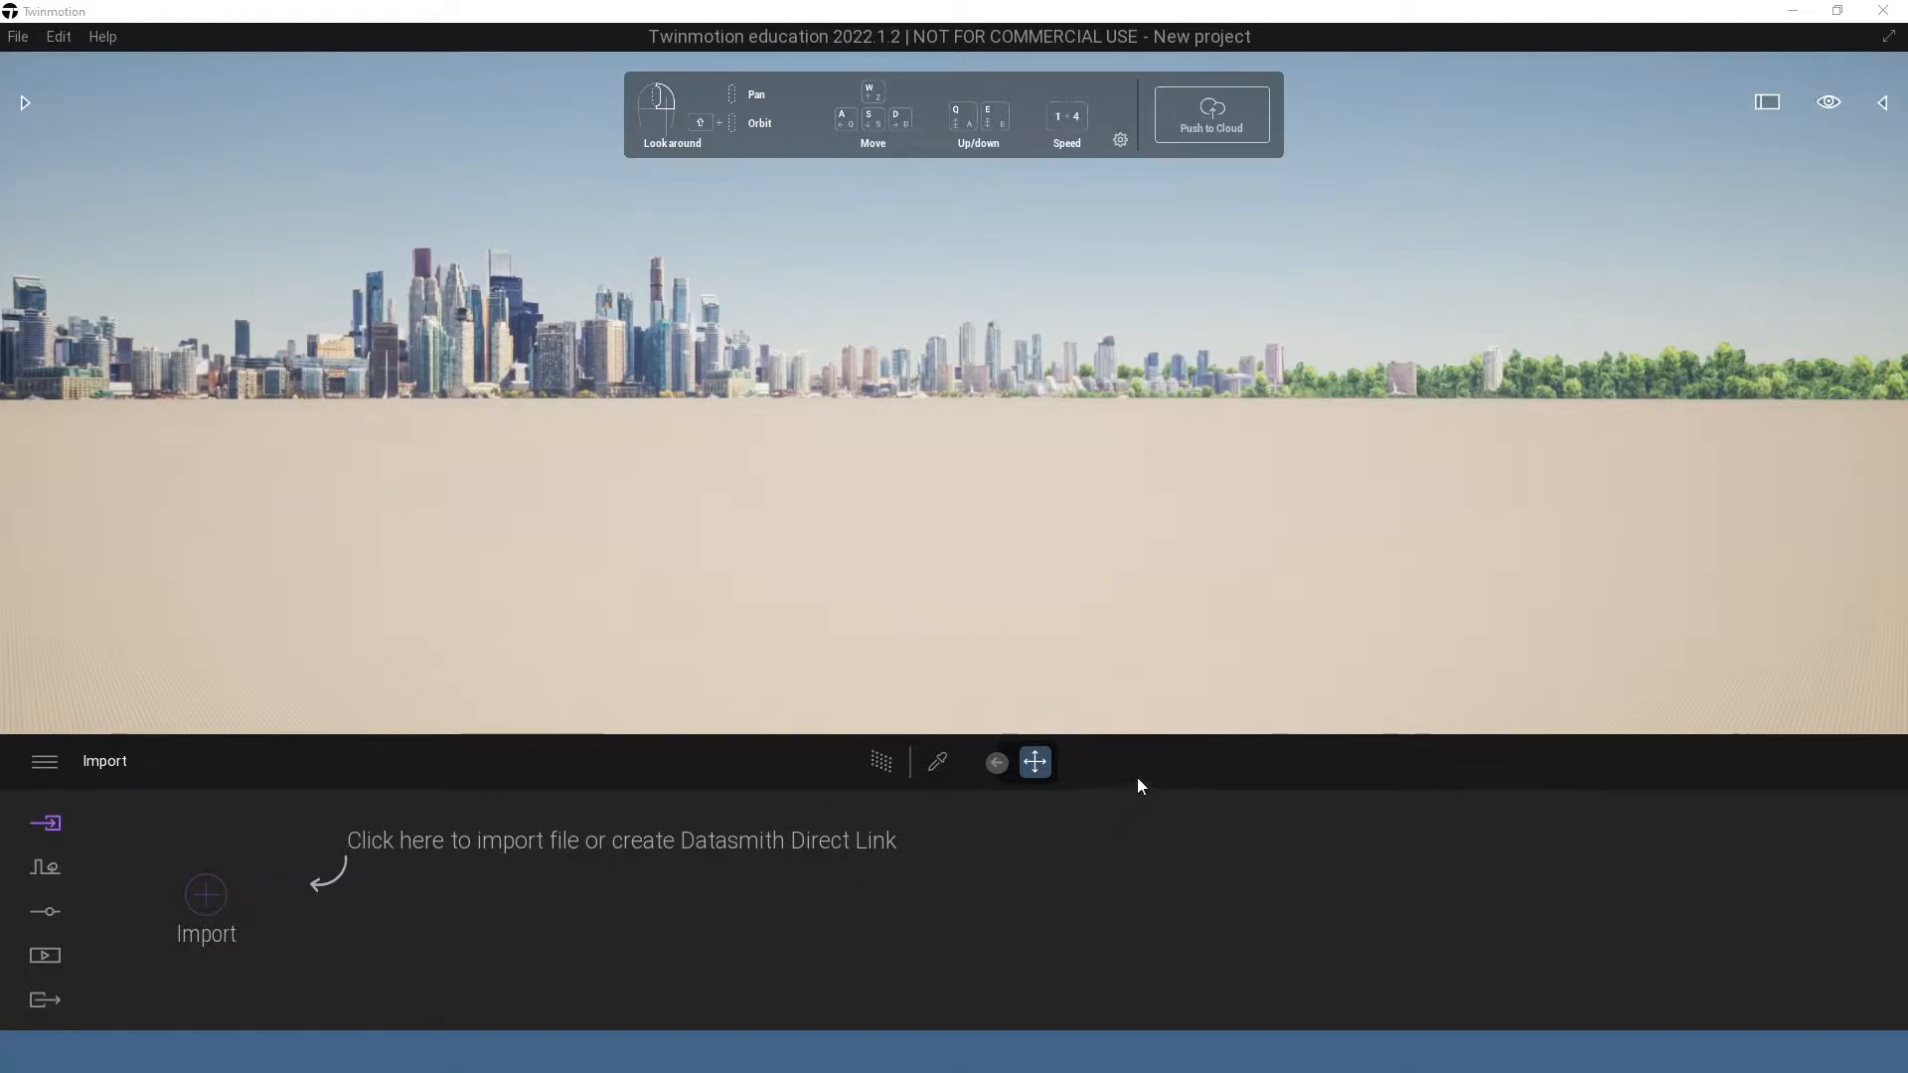
mouse_move(46, 892)
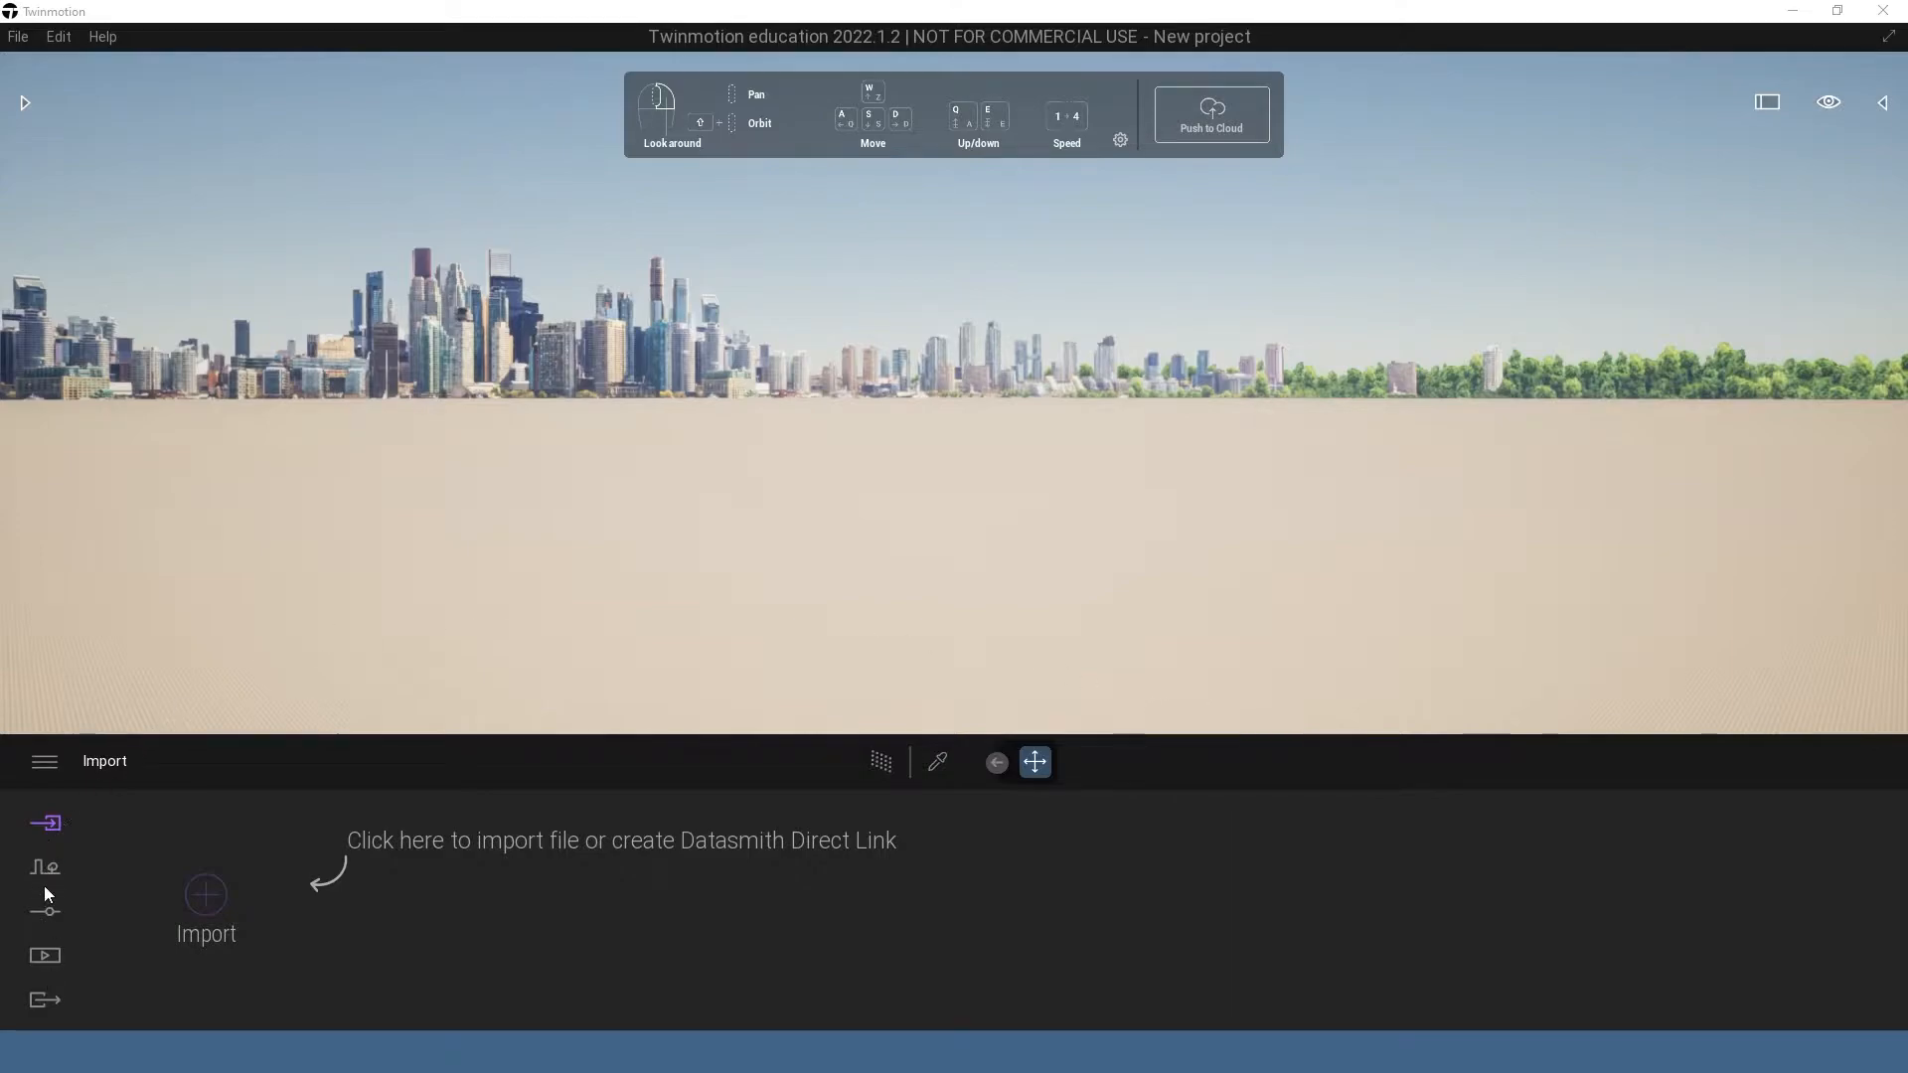
Show the Context library with its paths, vegetation paint, vegetation scatter and urban categories
click(45, 866)
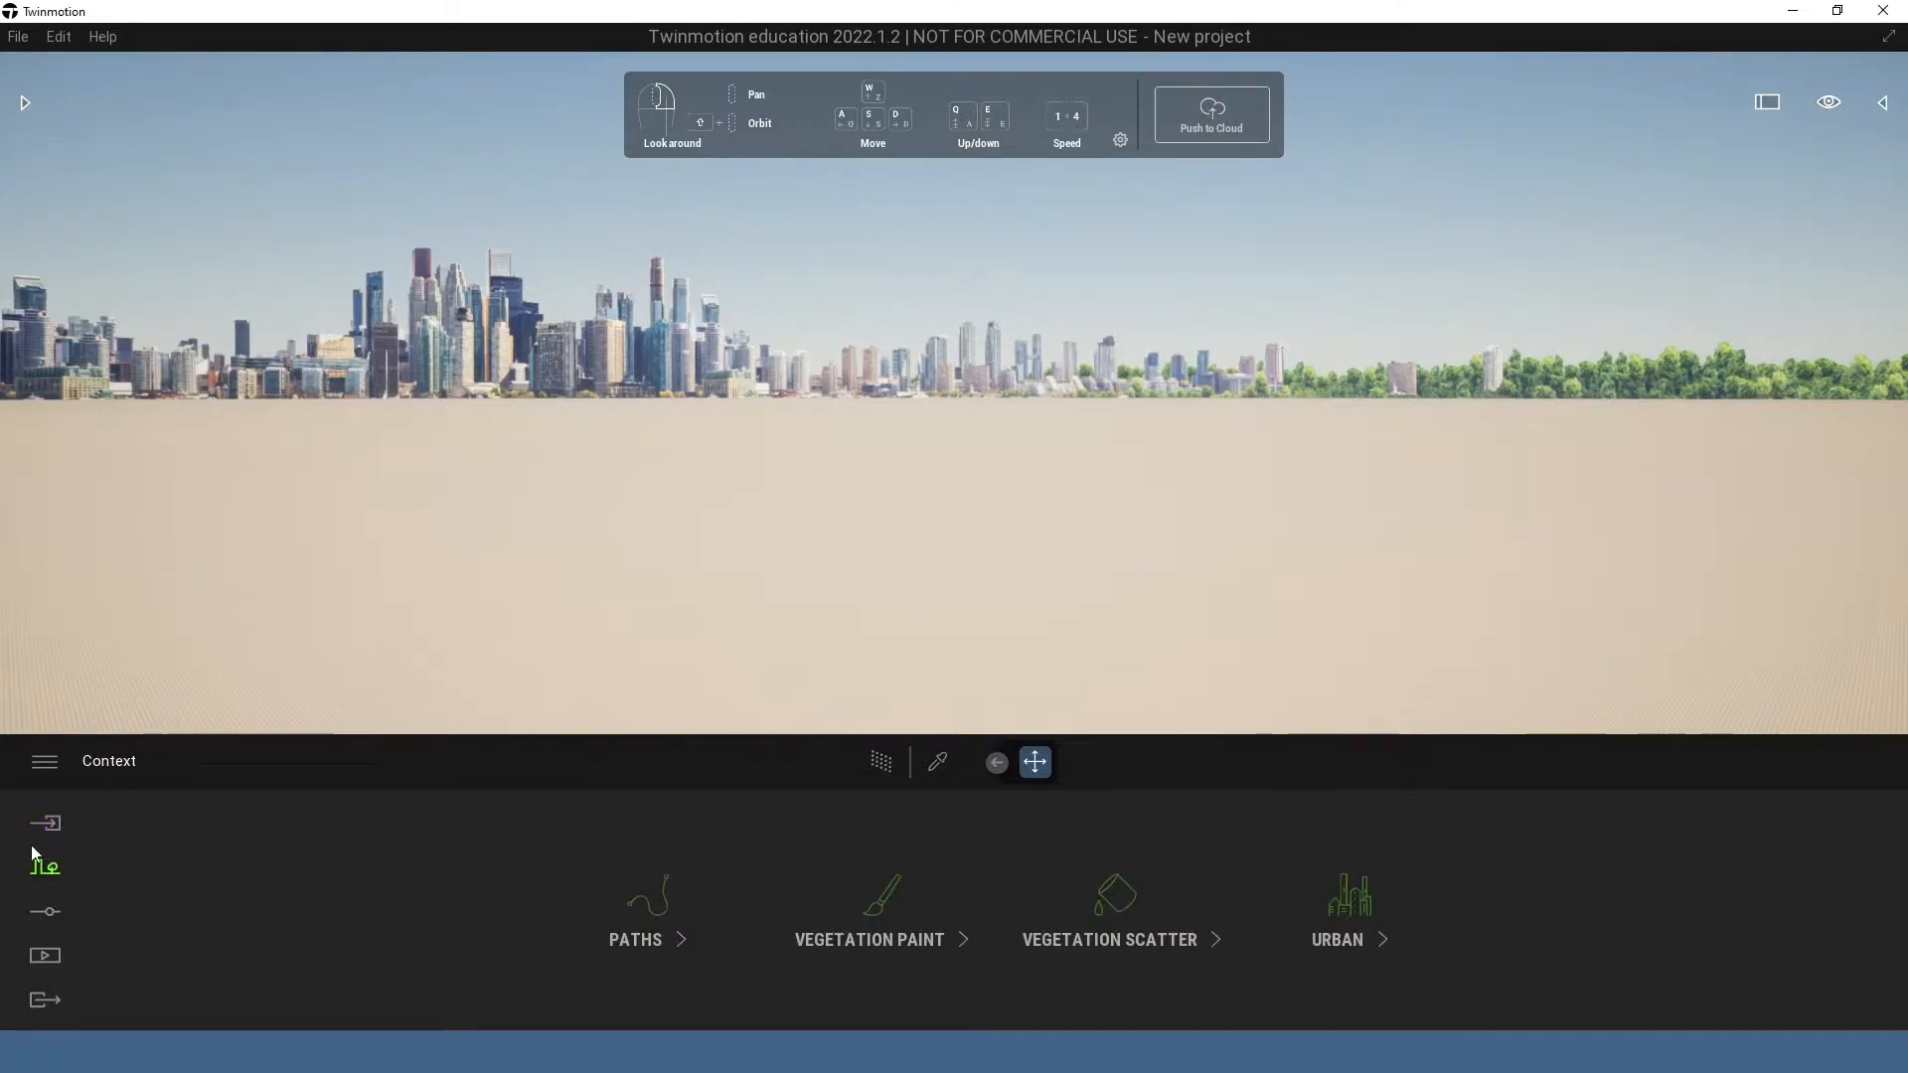
mouse_move(1518, 924)
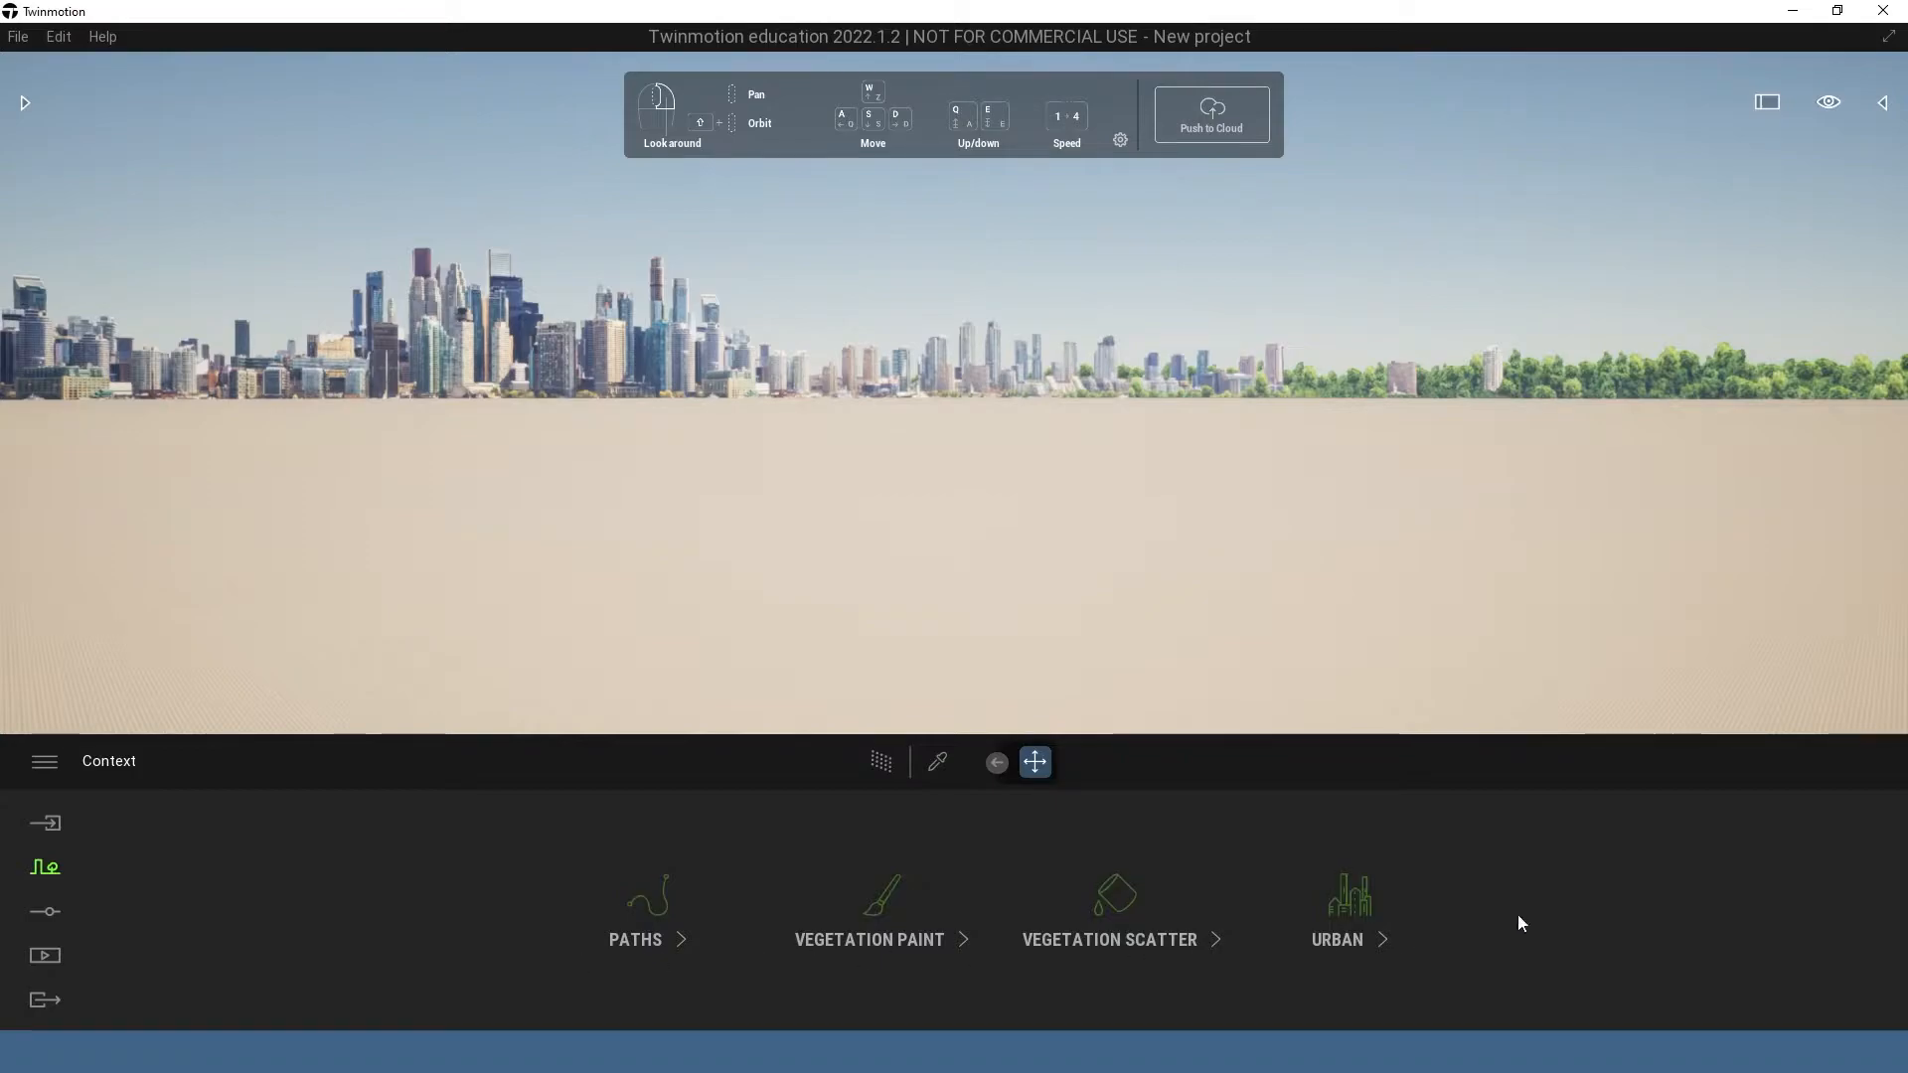
mouse_move(1347, 906)
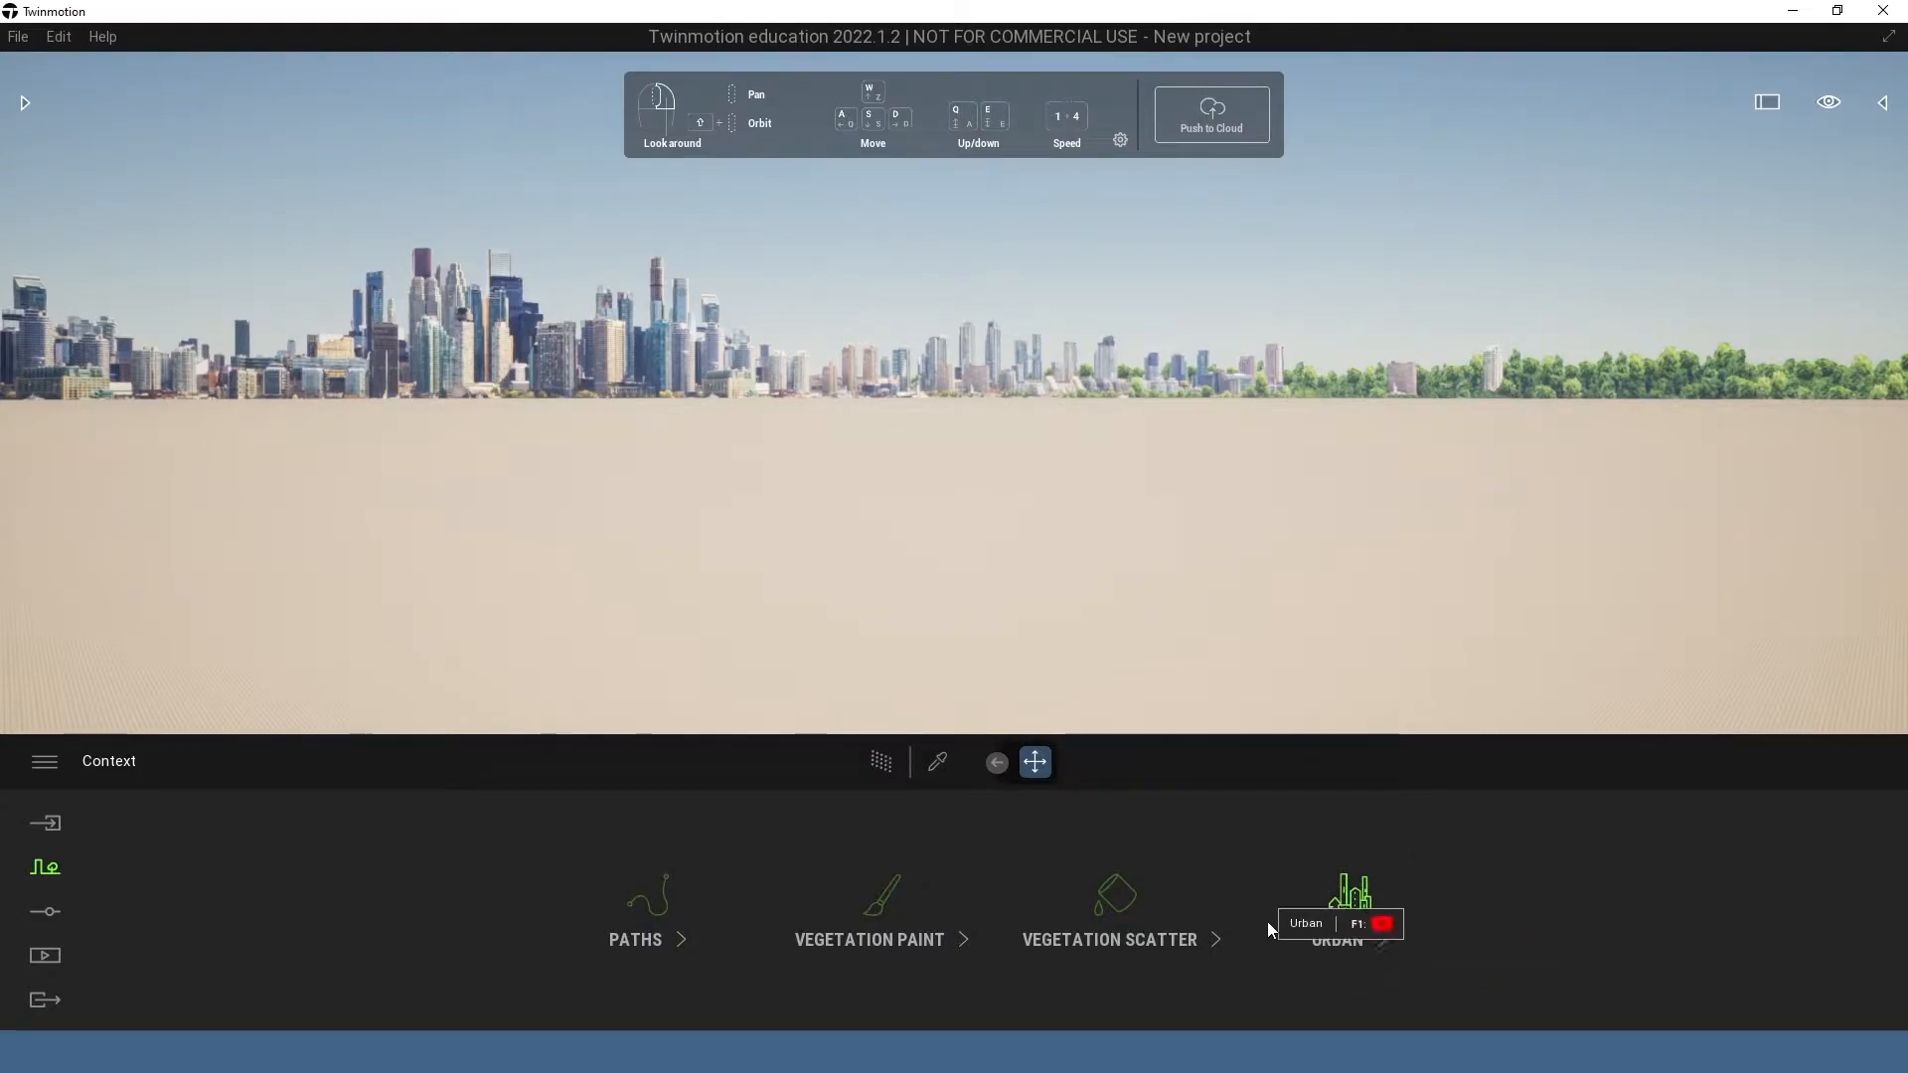
mouse_move(1348, 900)
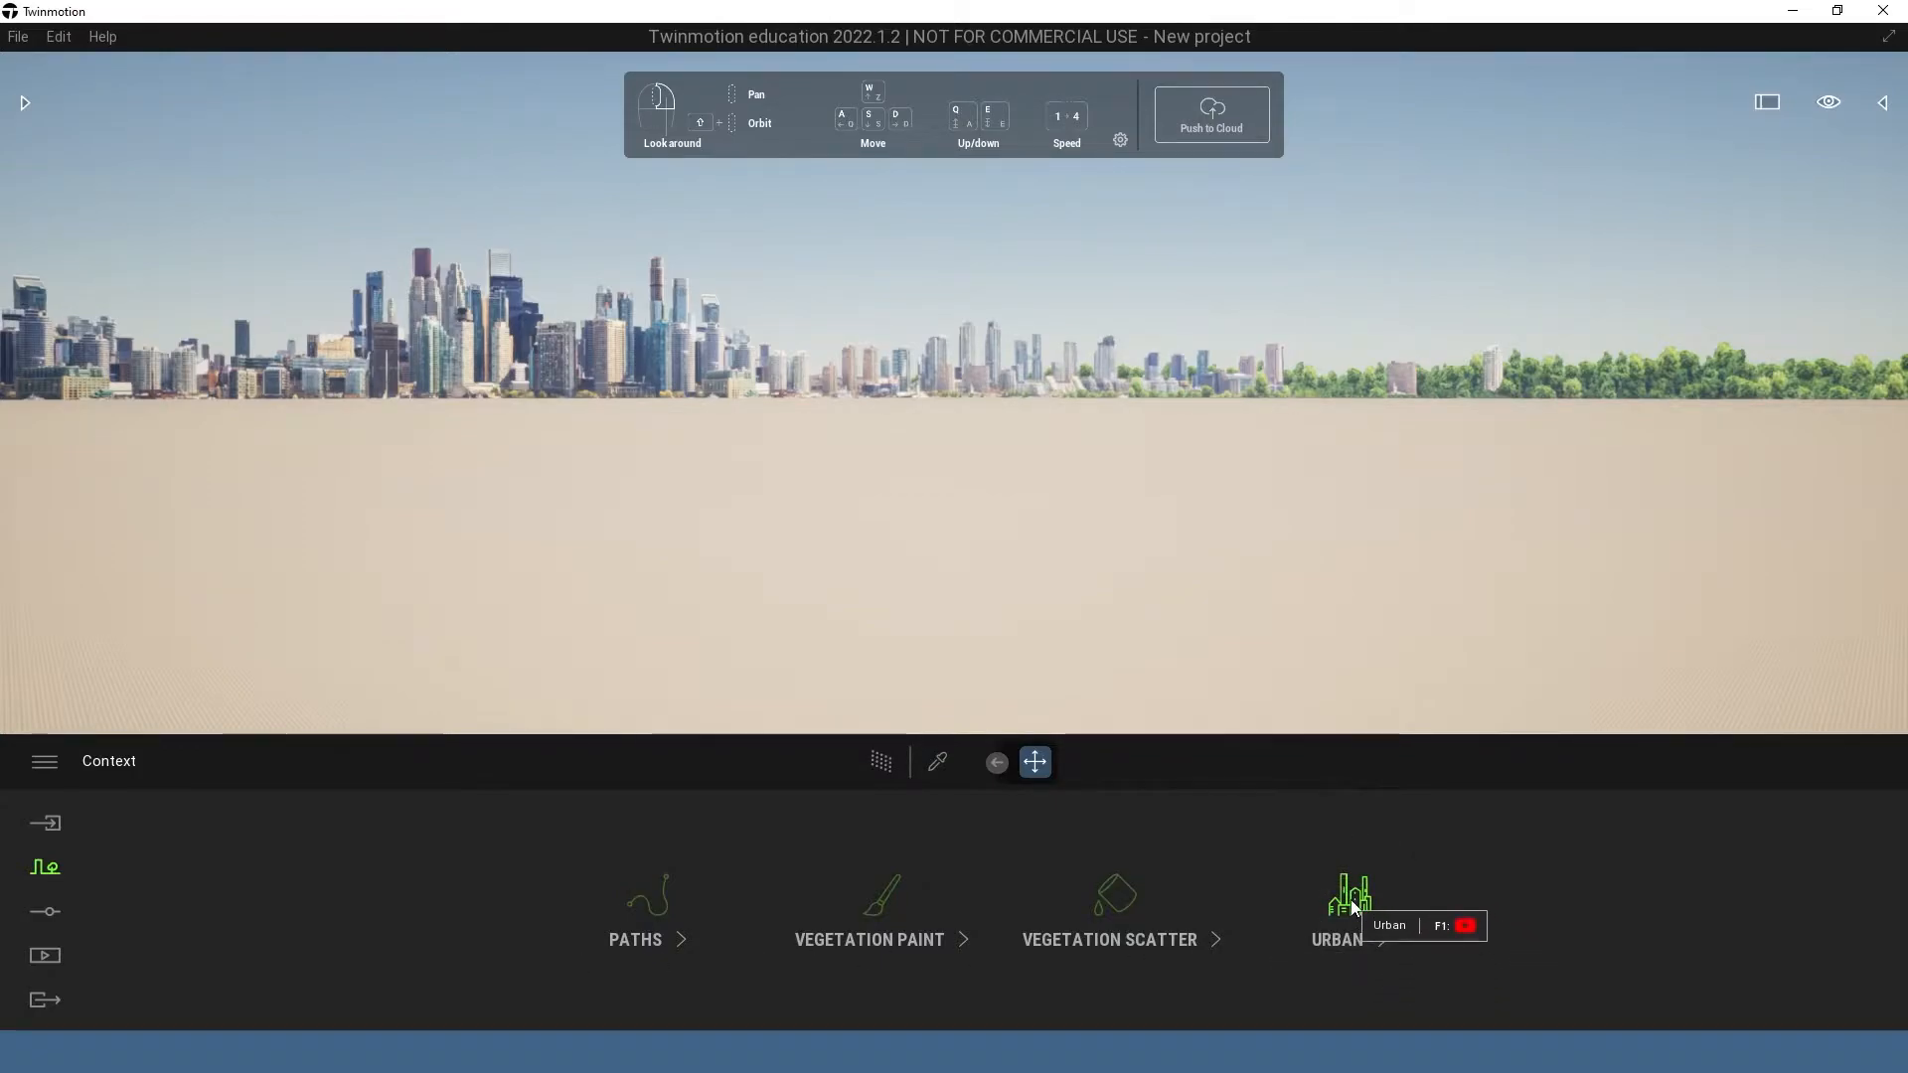
Centre the Urban map on John Street, Hawthorn, VIC, Australia via the search field
click(1347, 900)
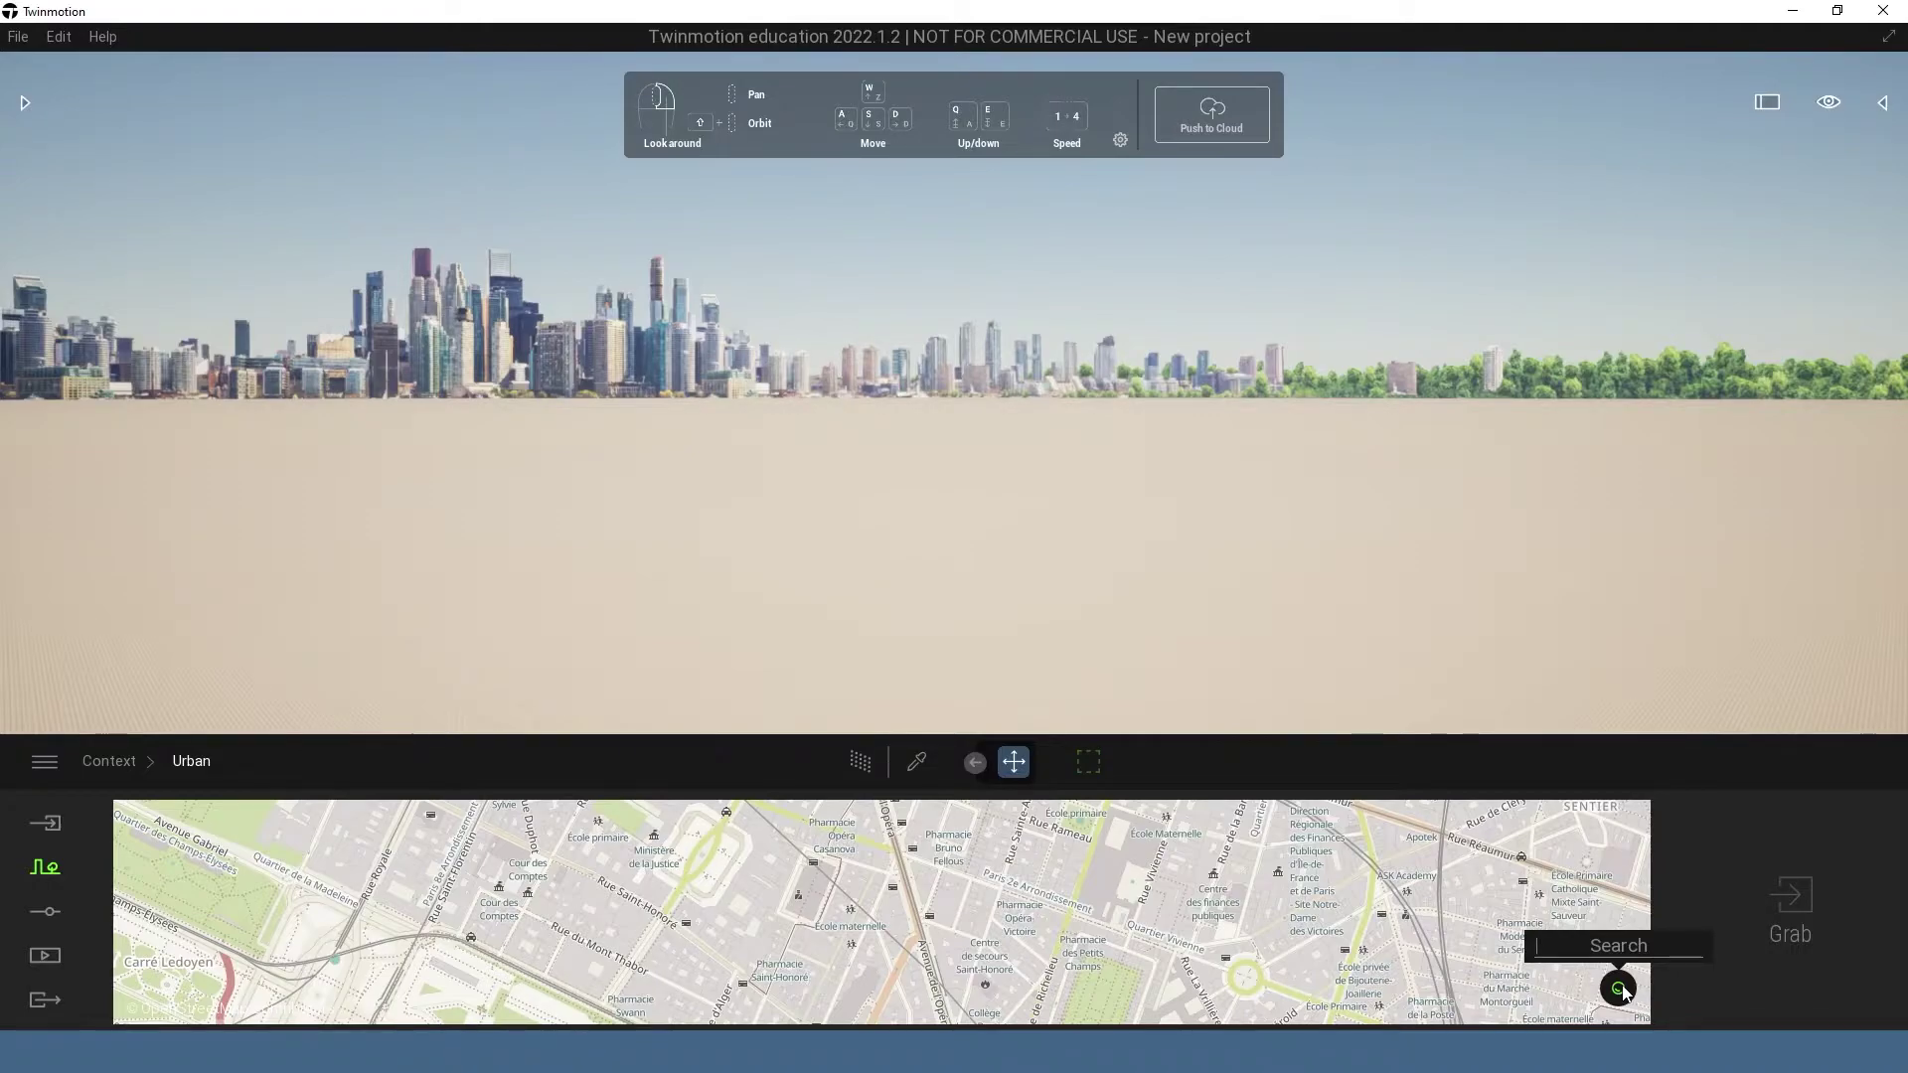
text(joh)
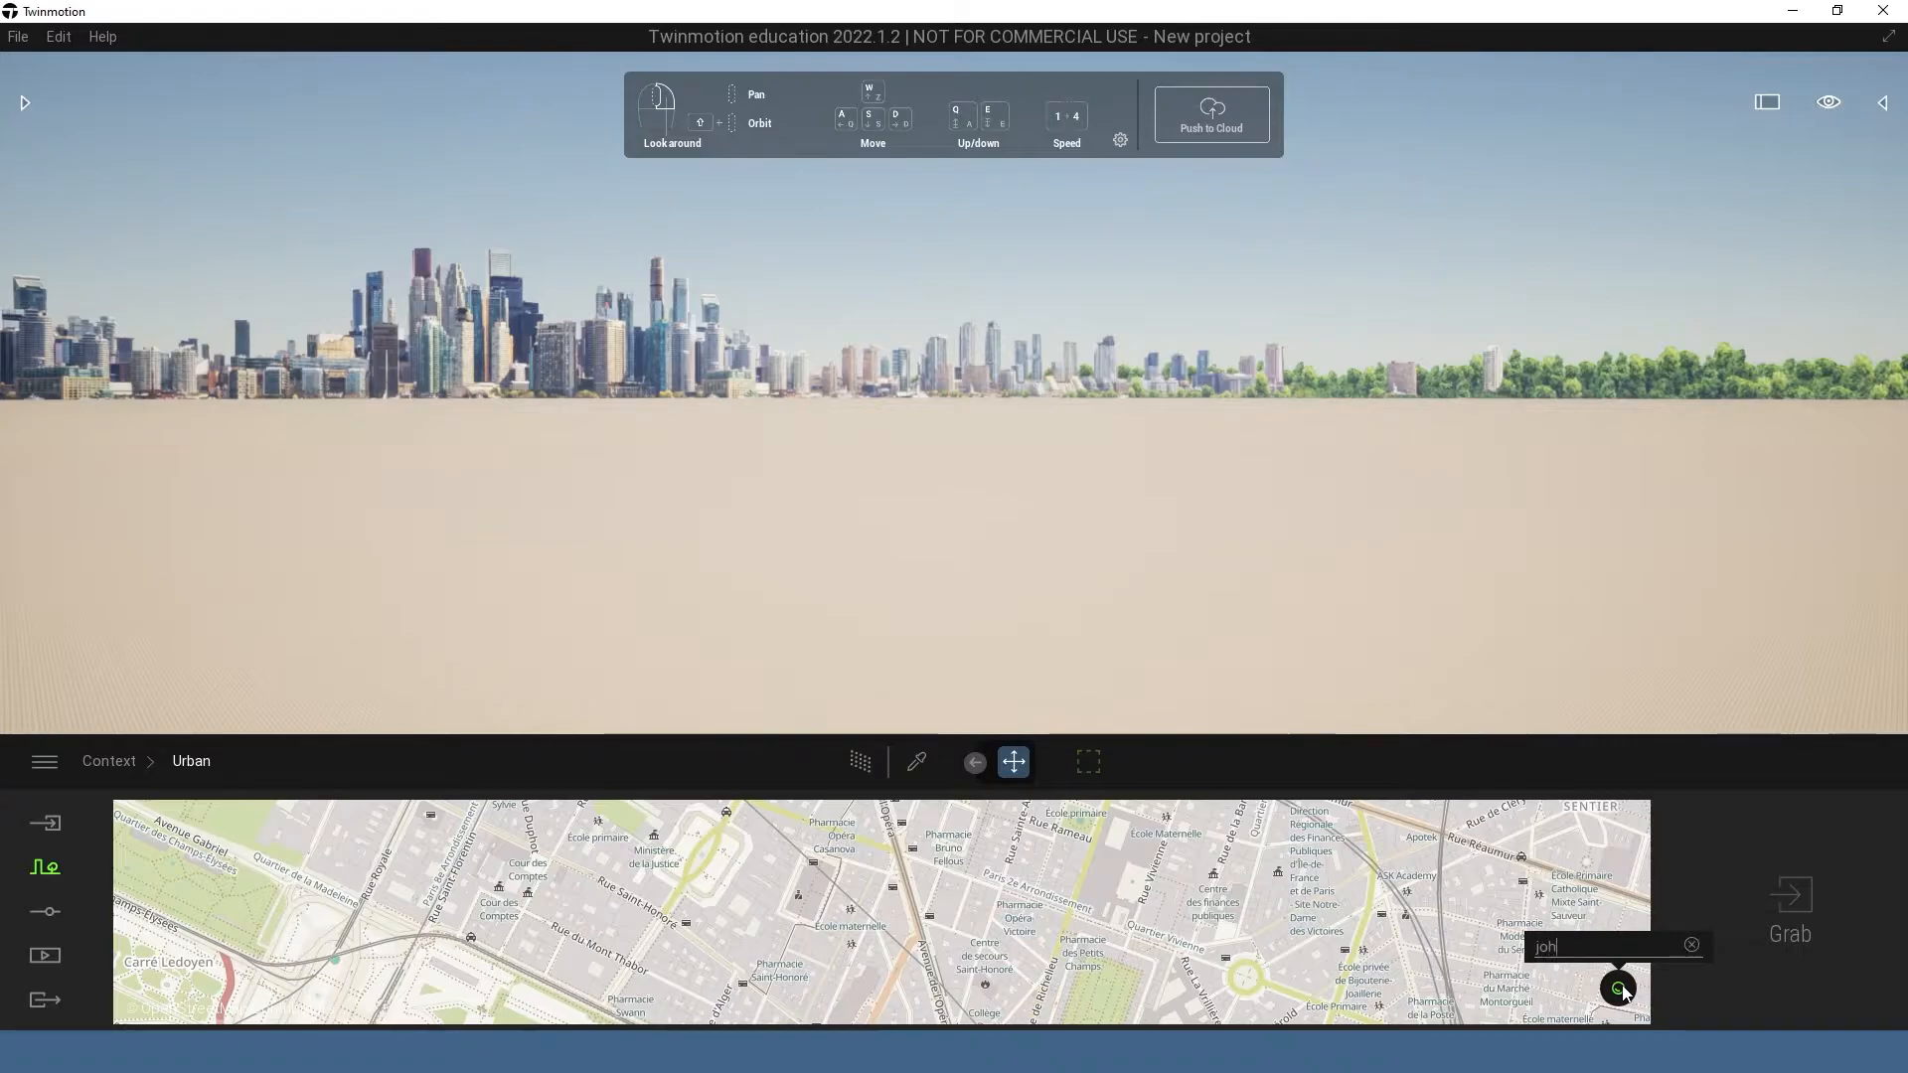
text(john st)
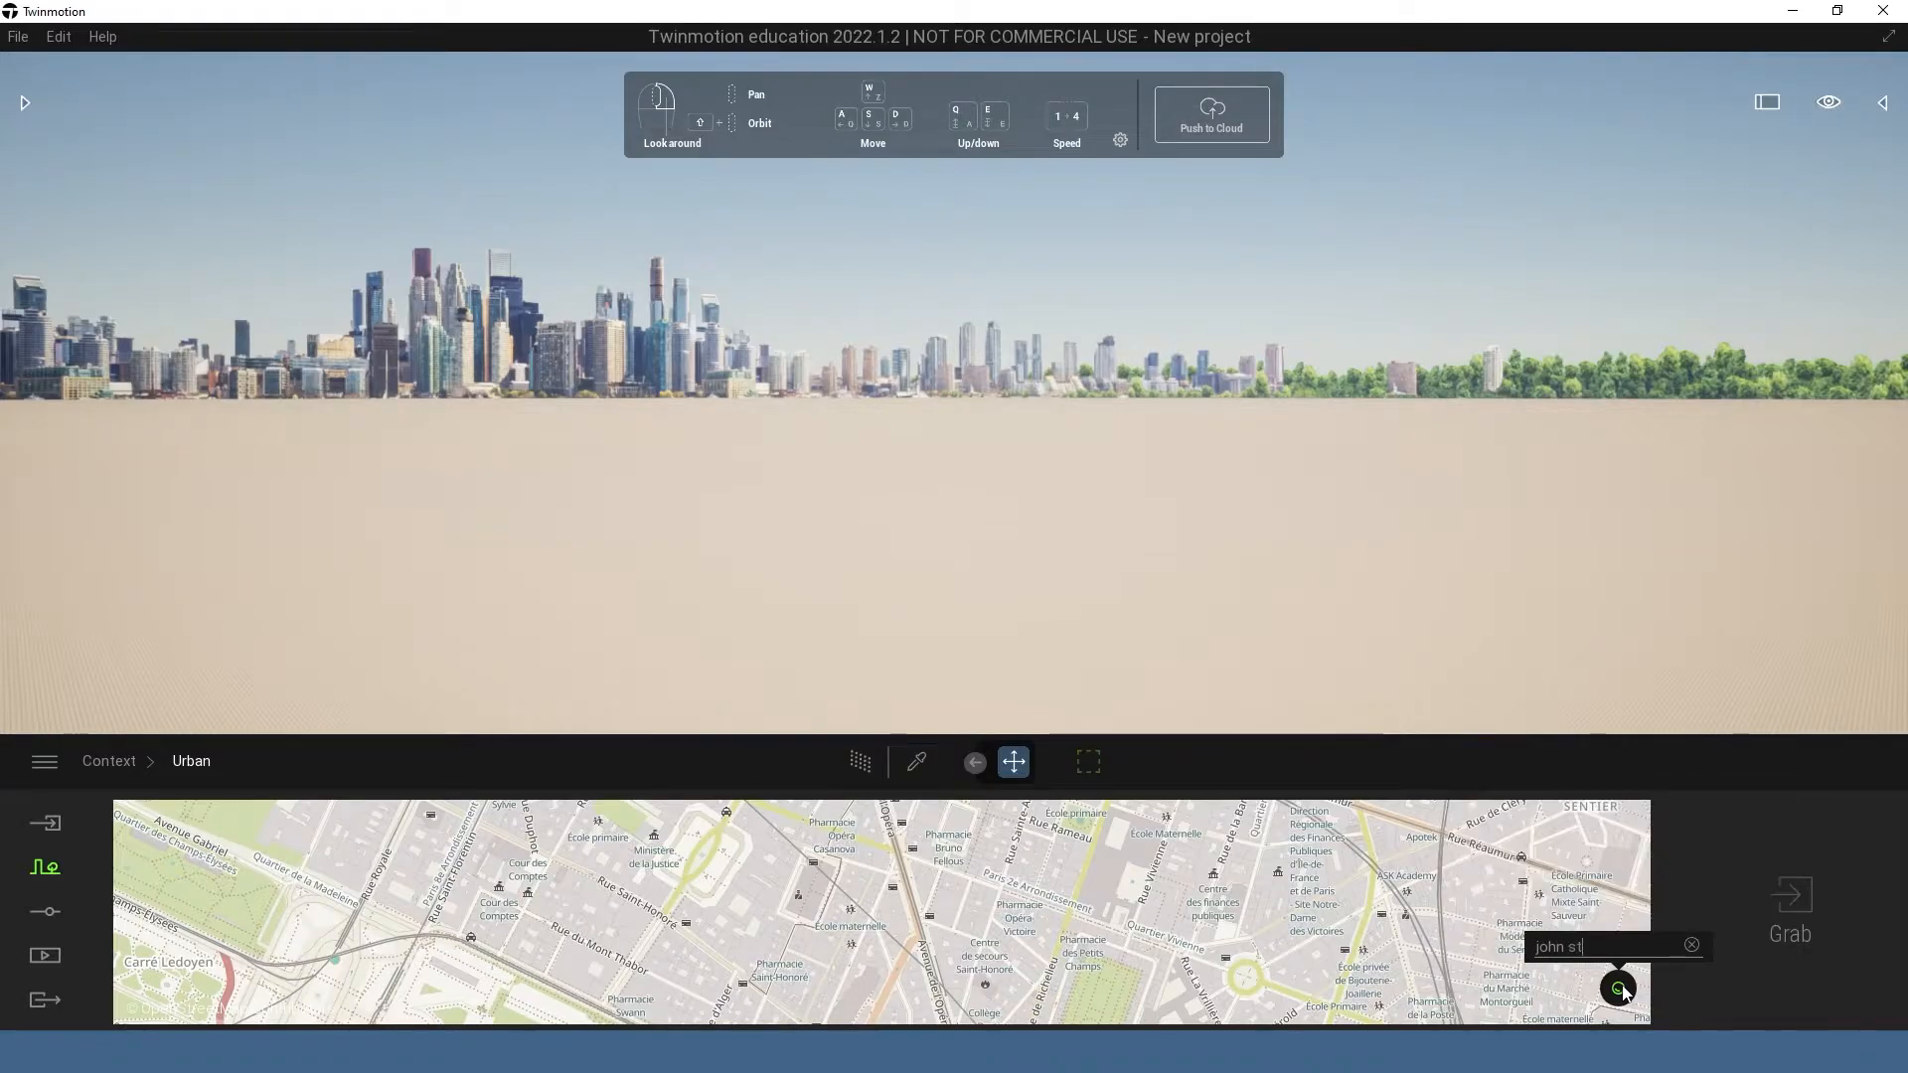
text(reet hawthorn)
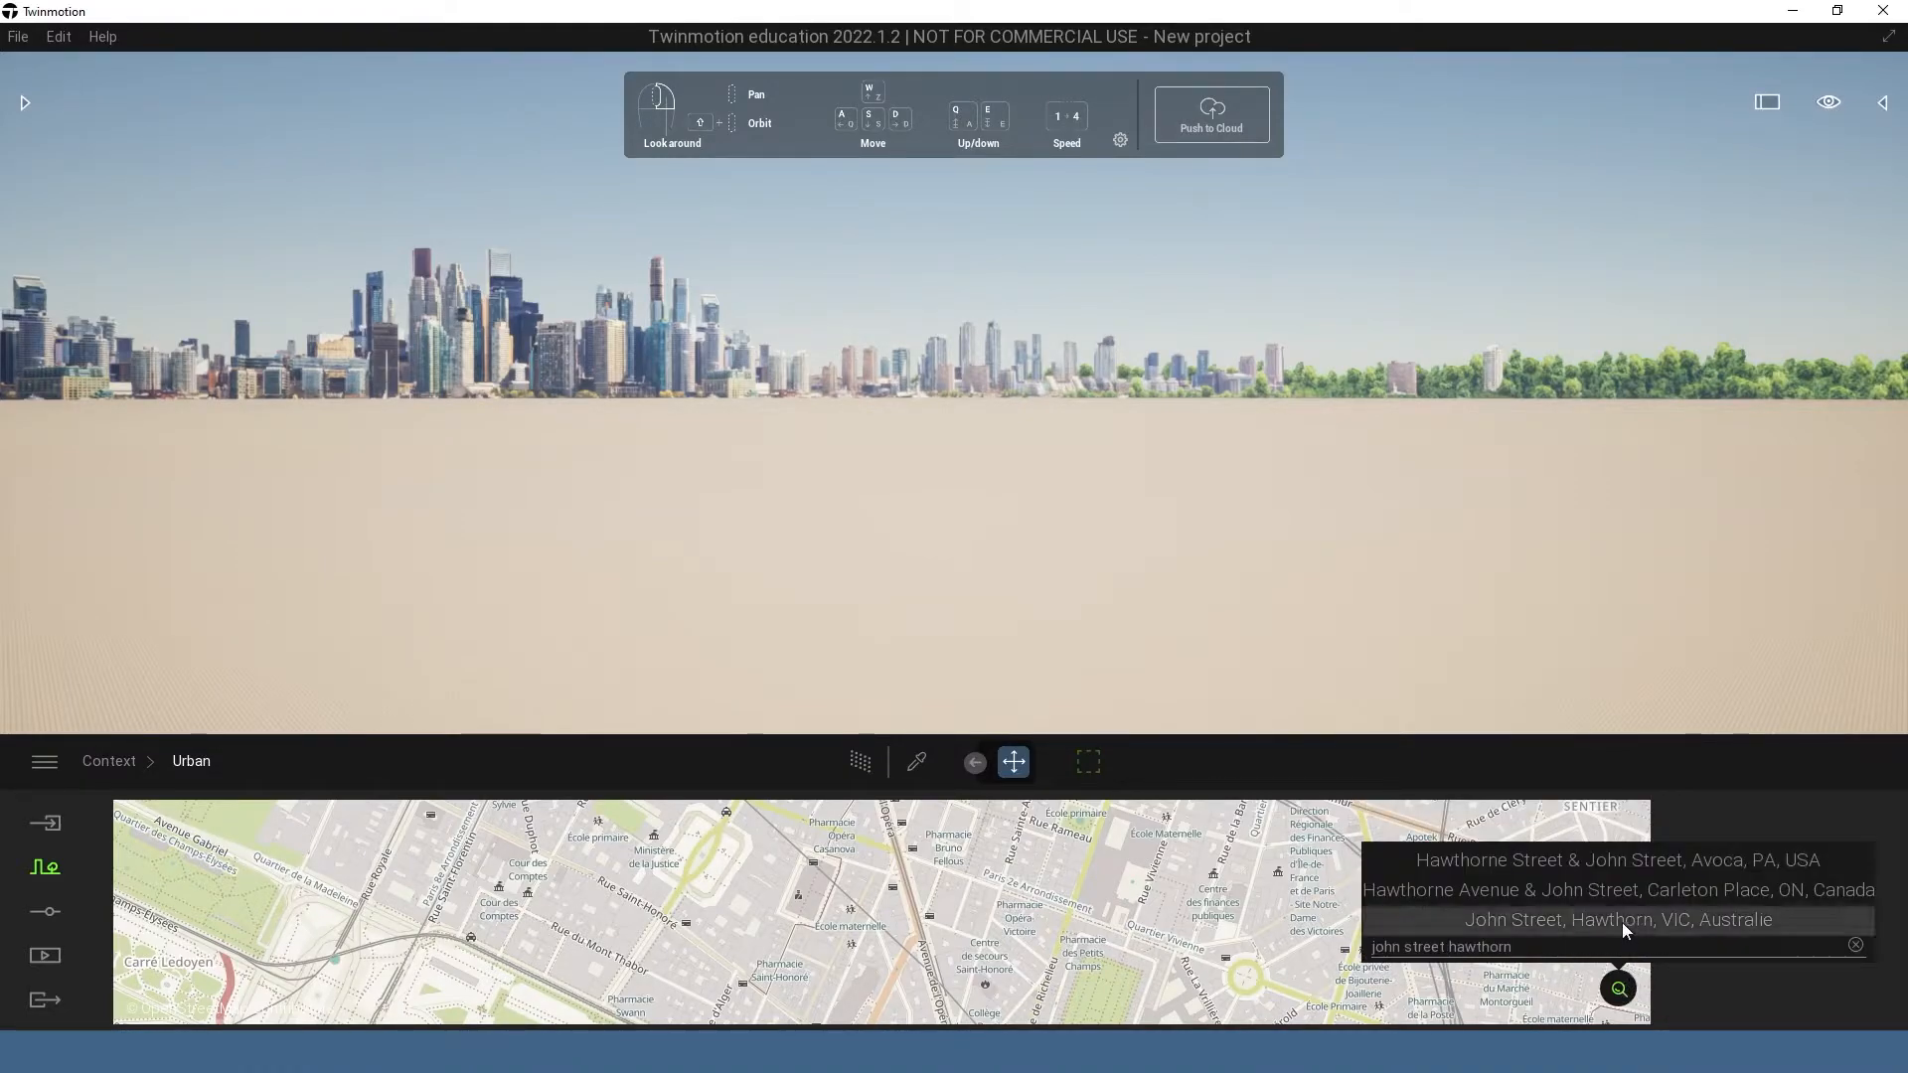
click(1615, 918)
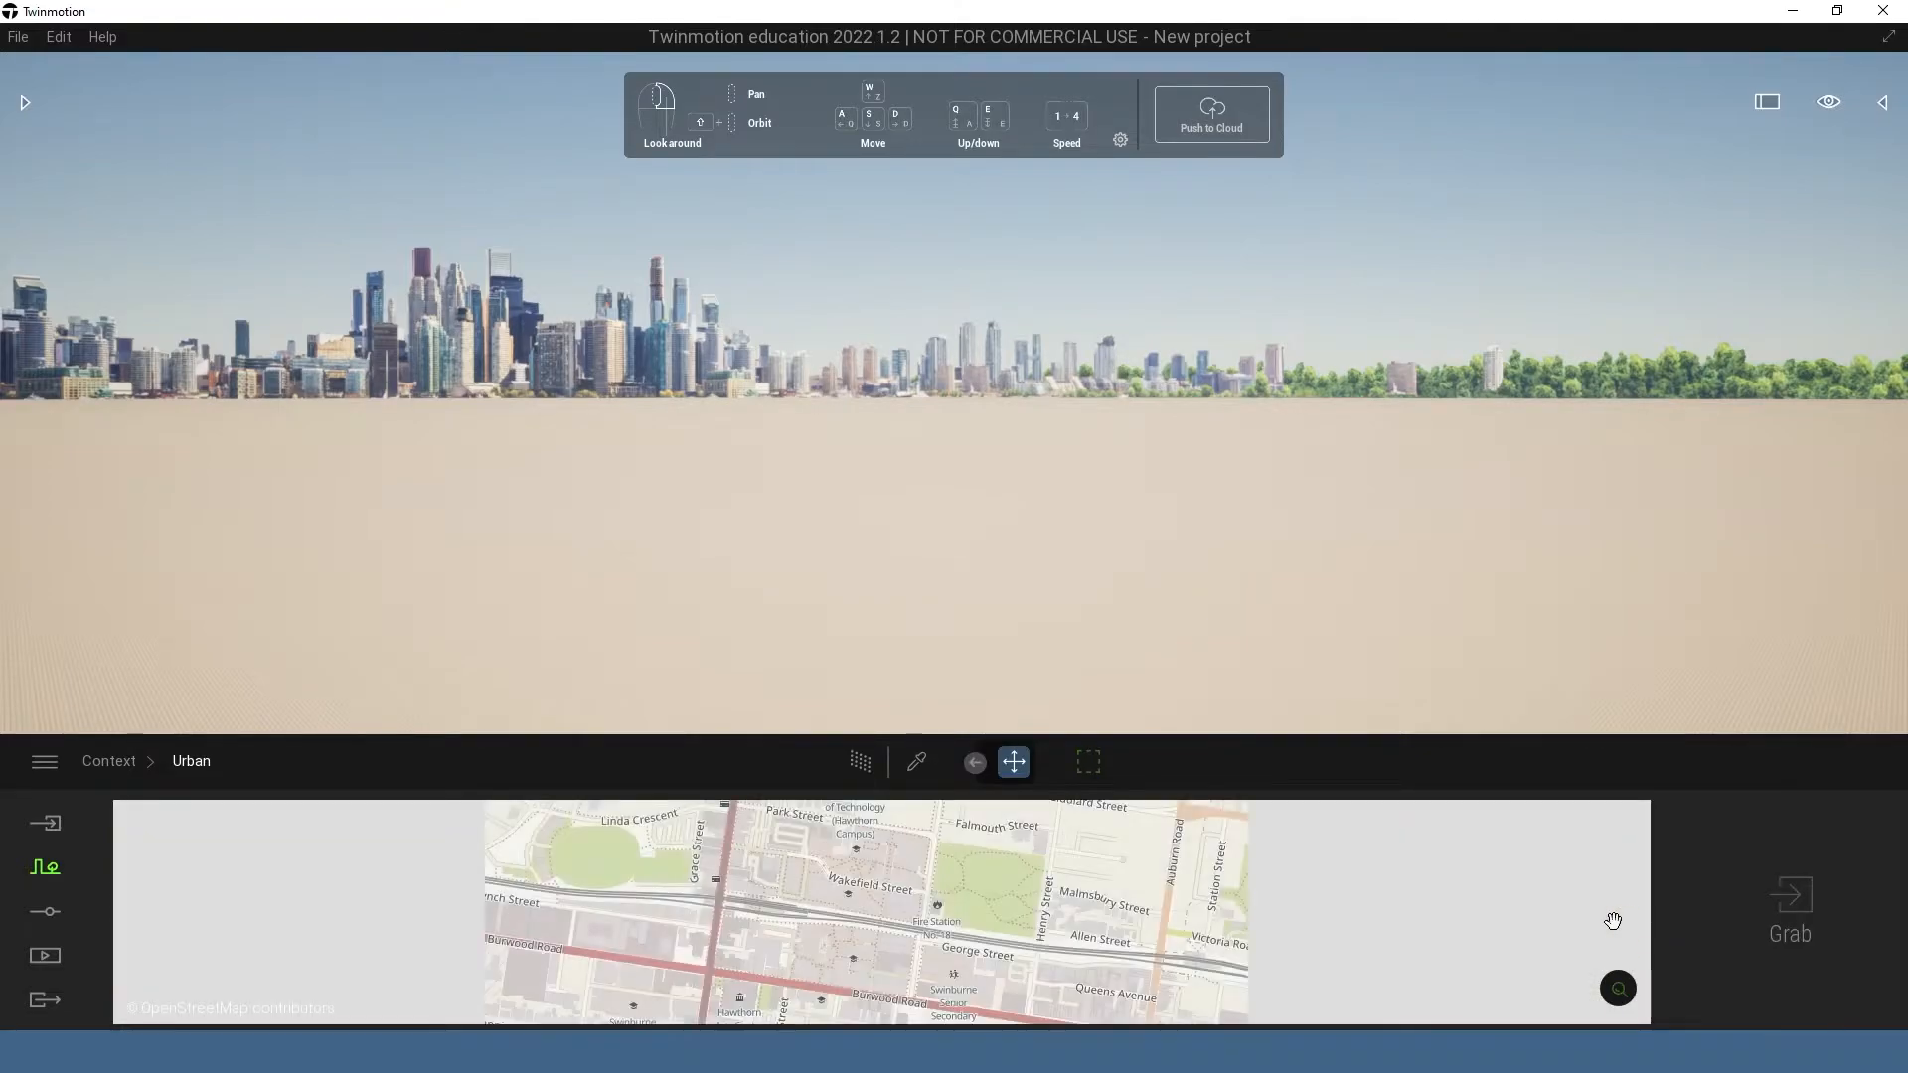
mouse_move(1085, 761)
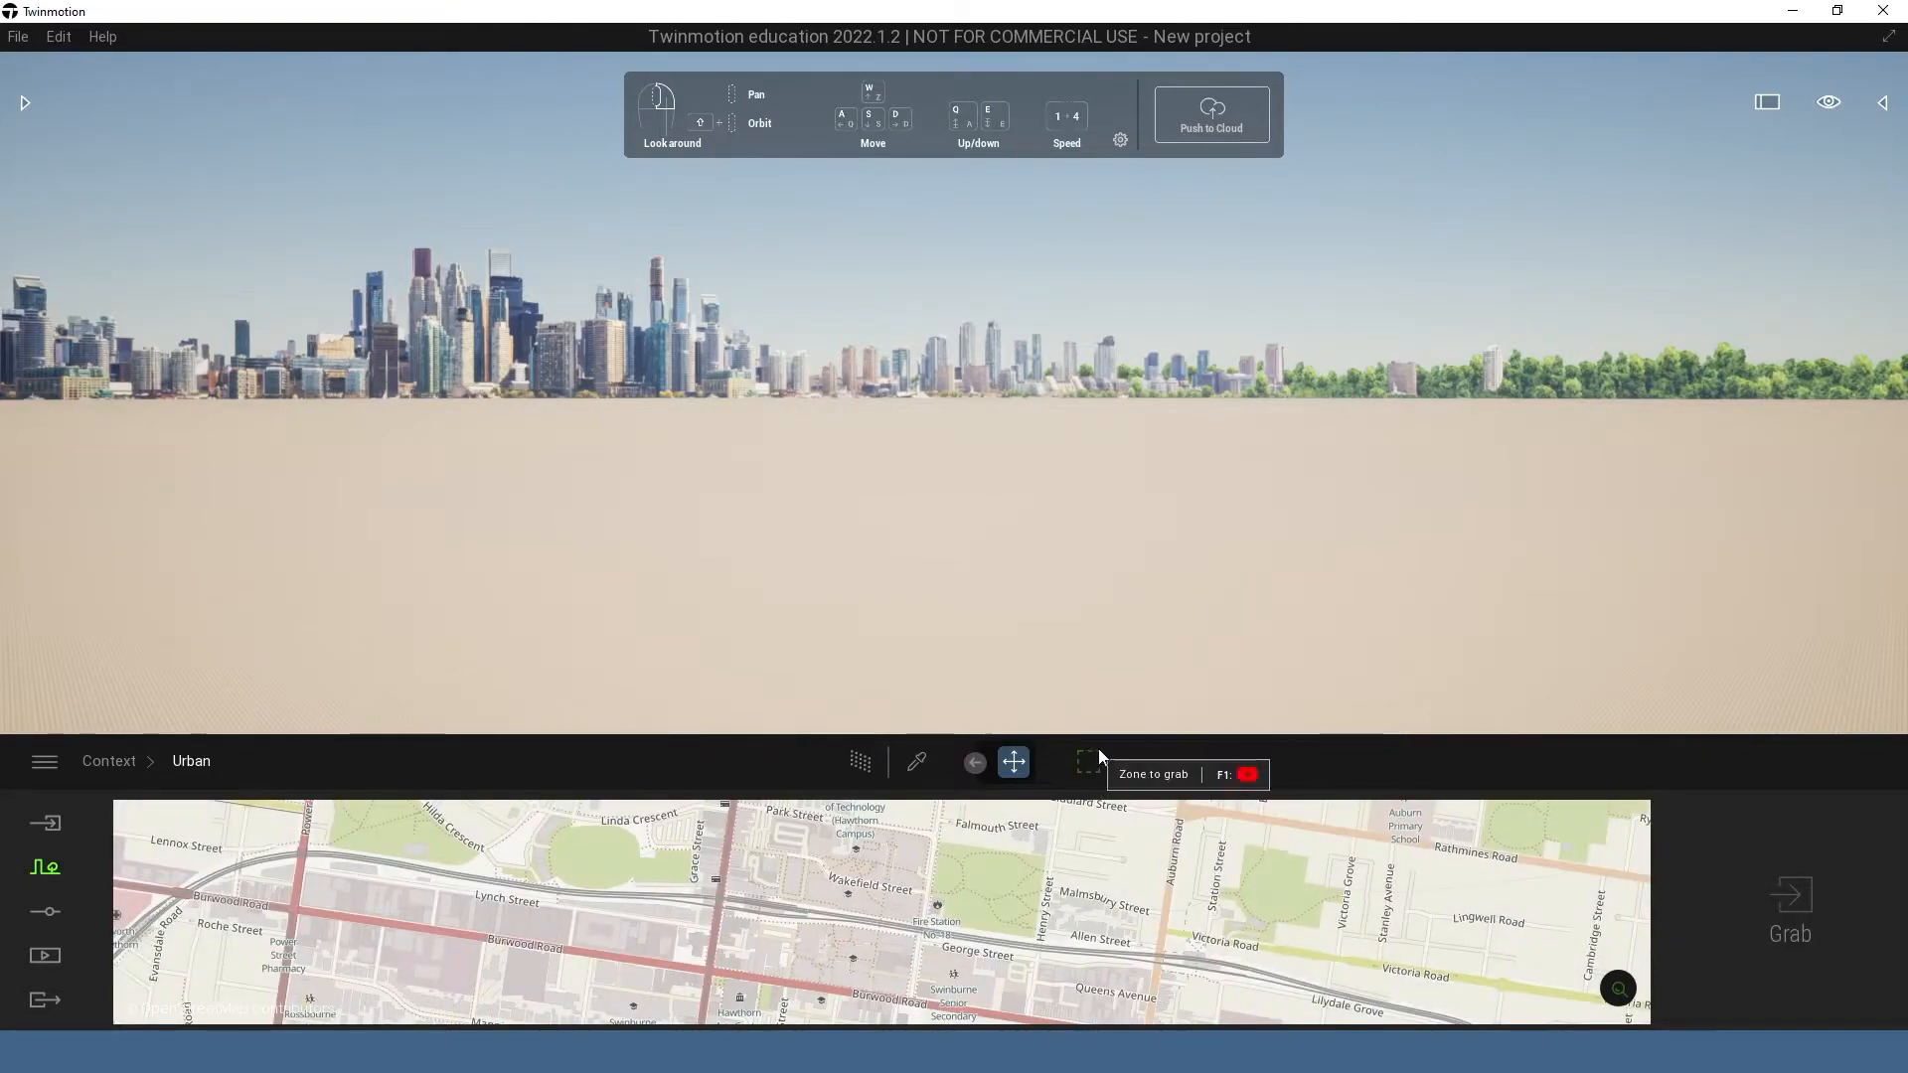
mouse_move(1114, 771)
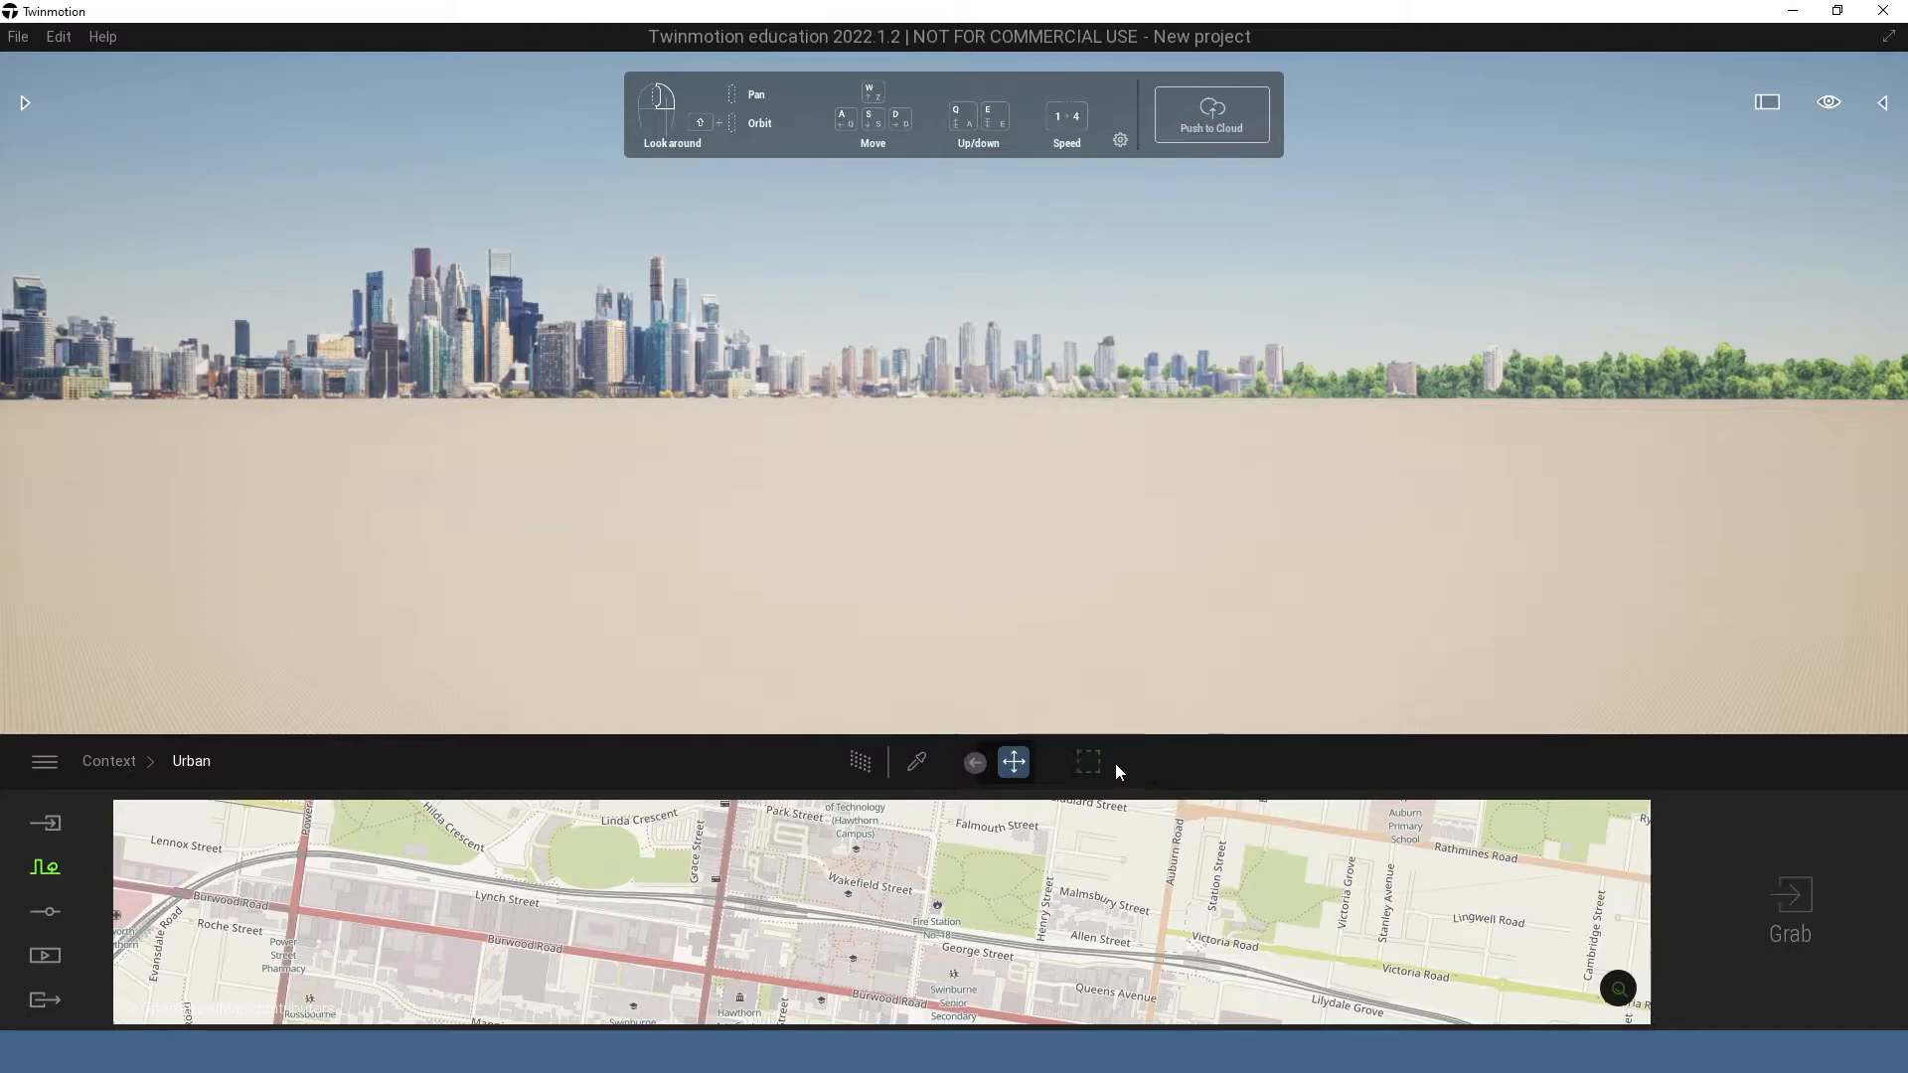
mouse_move(1085, 763)
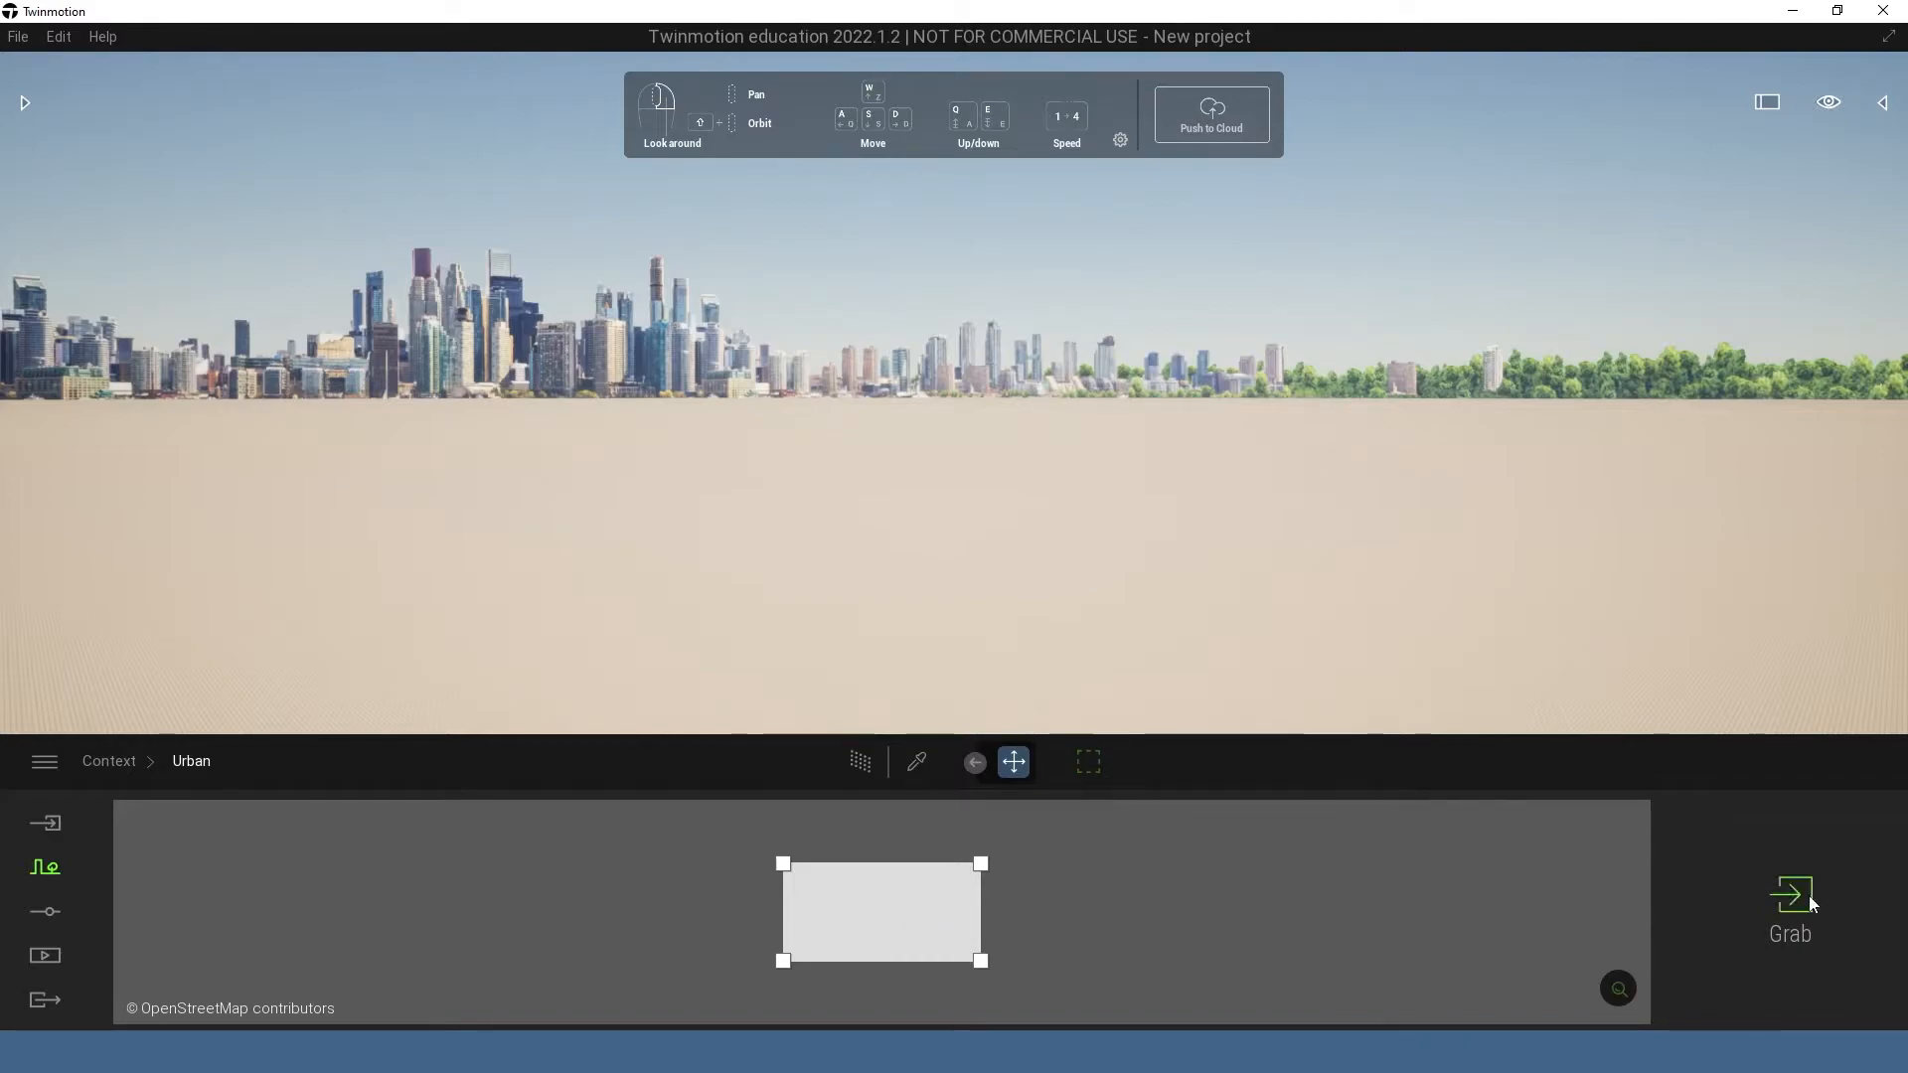
mouse_move(1788, 894)
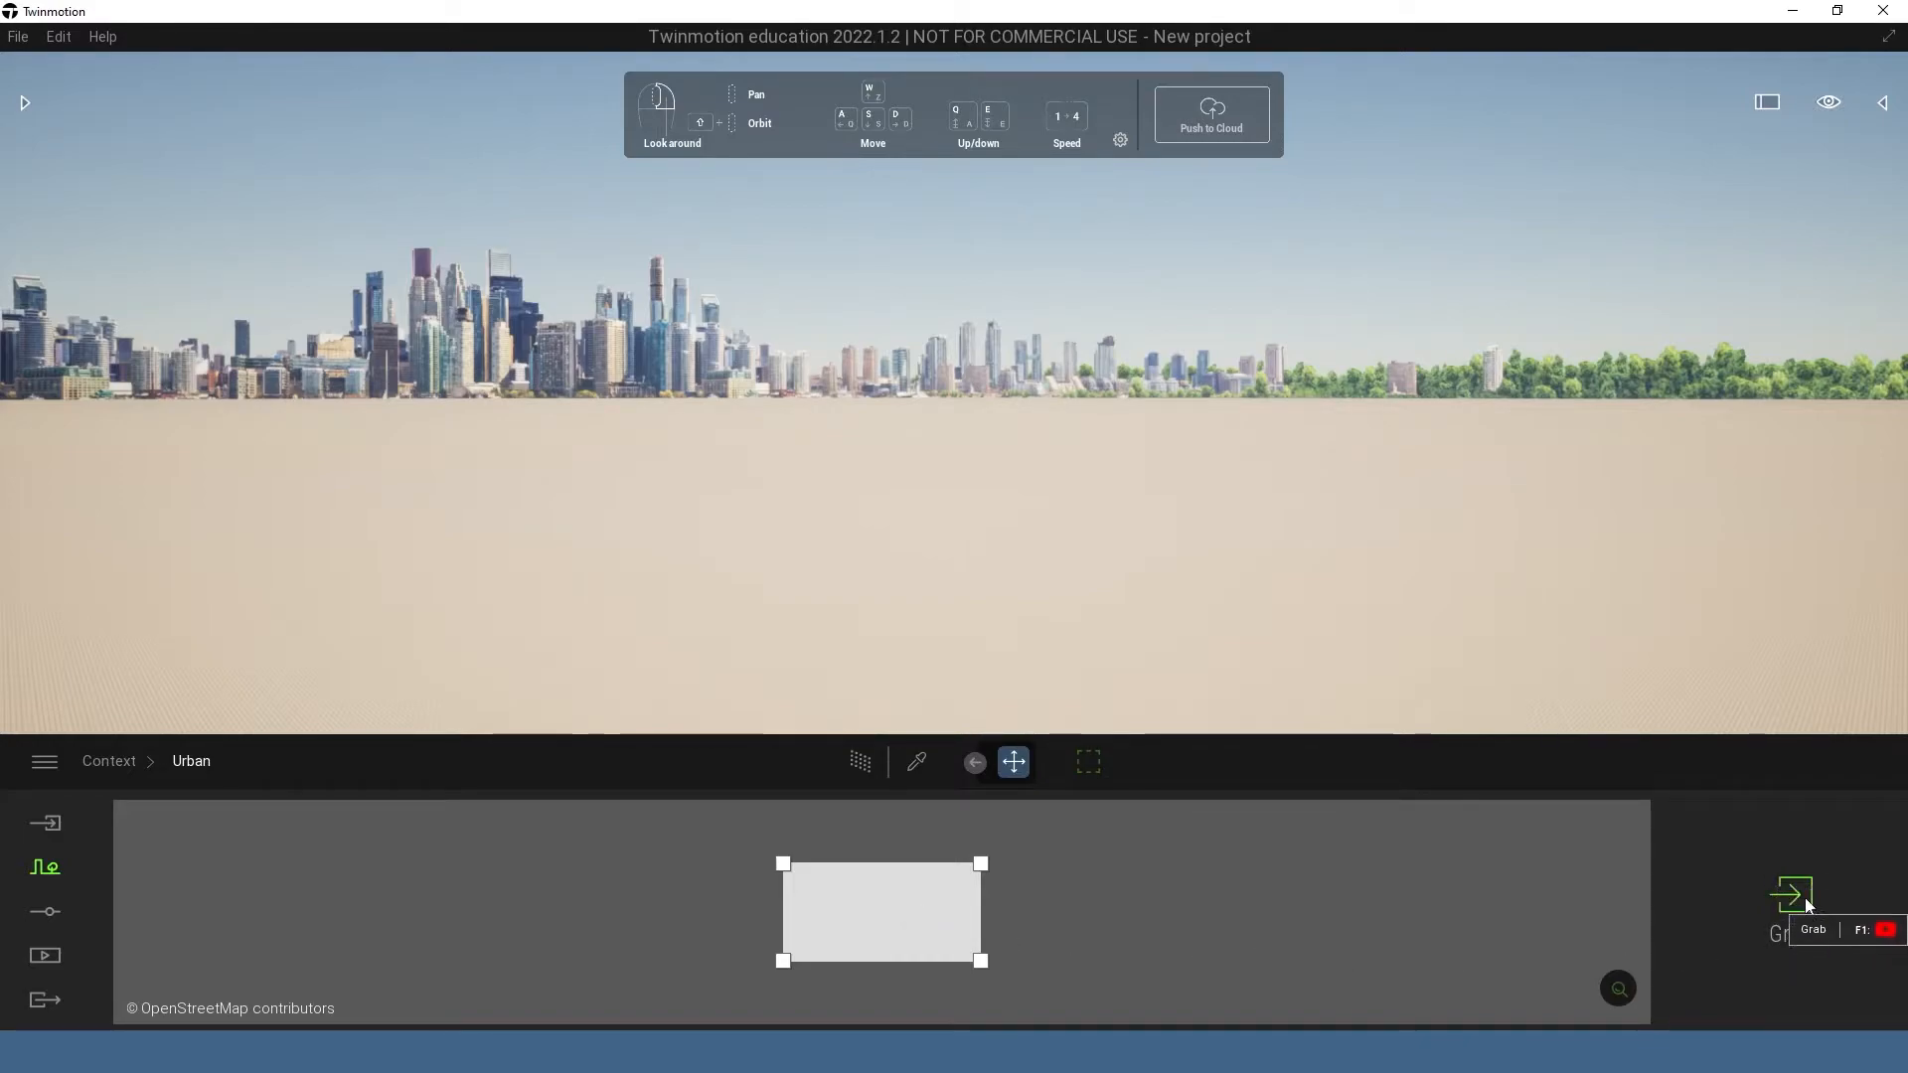
Grab the marked Hawthorn zone into the scene as white block buildings, streets and park
click(1790, 892)
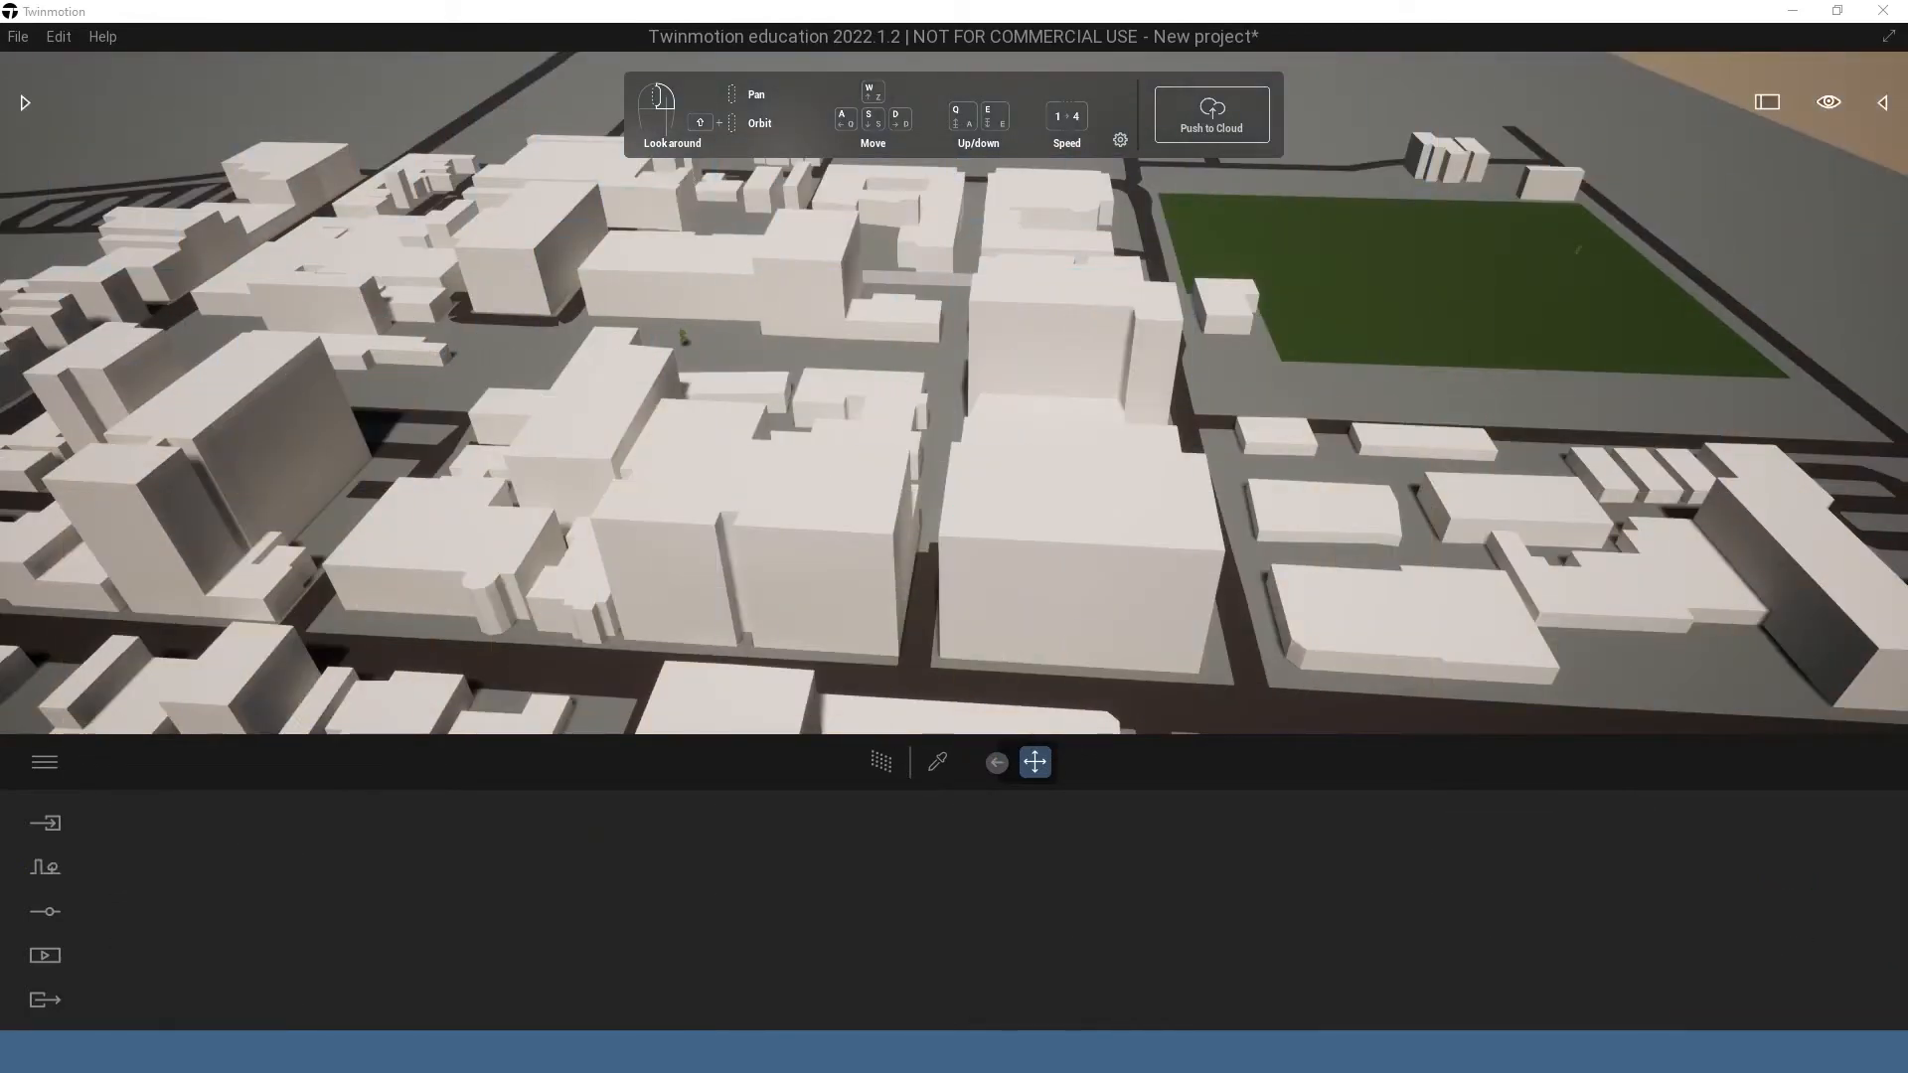
mouse_move(1618, 465)
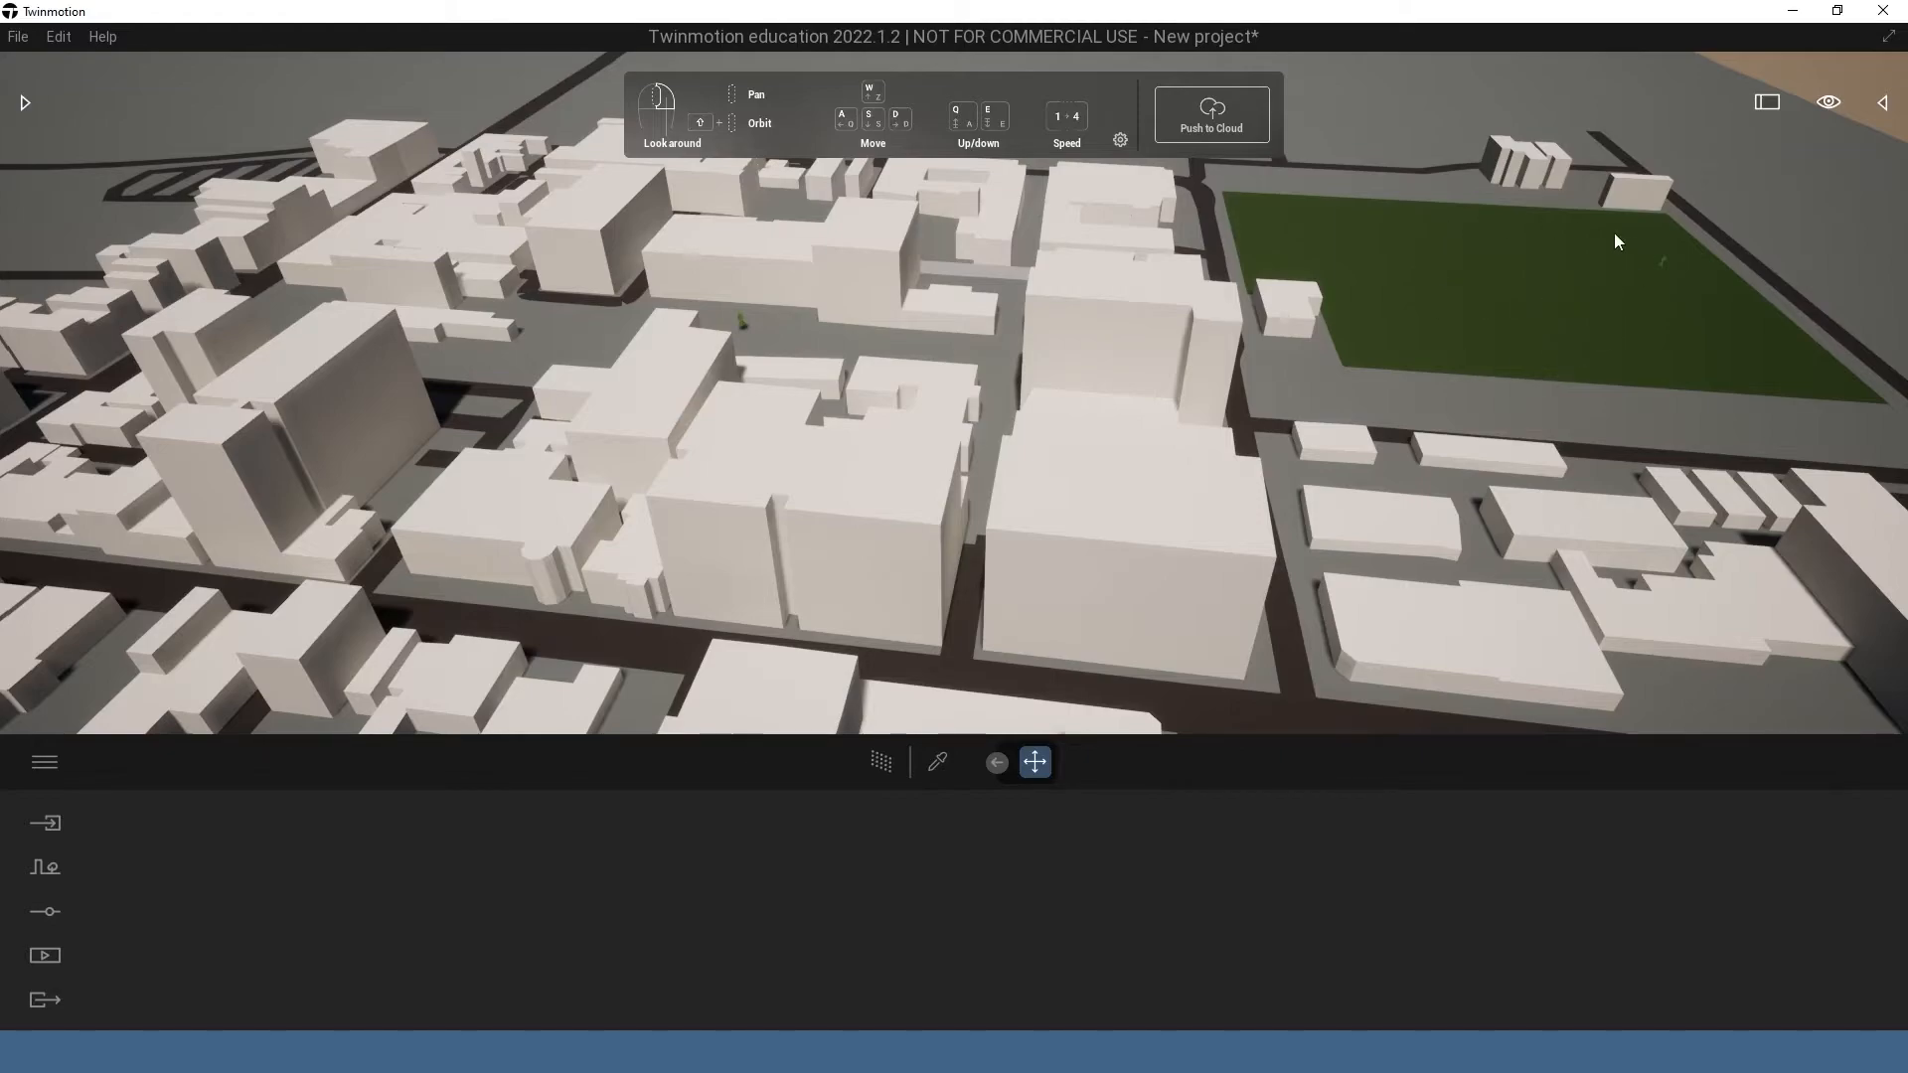
mouse_move(988, 196)
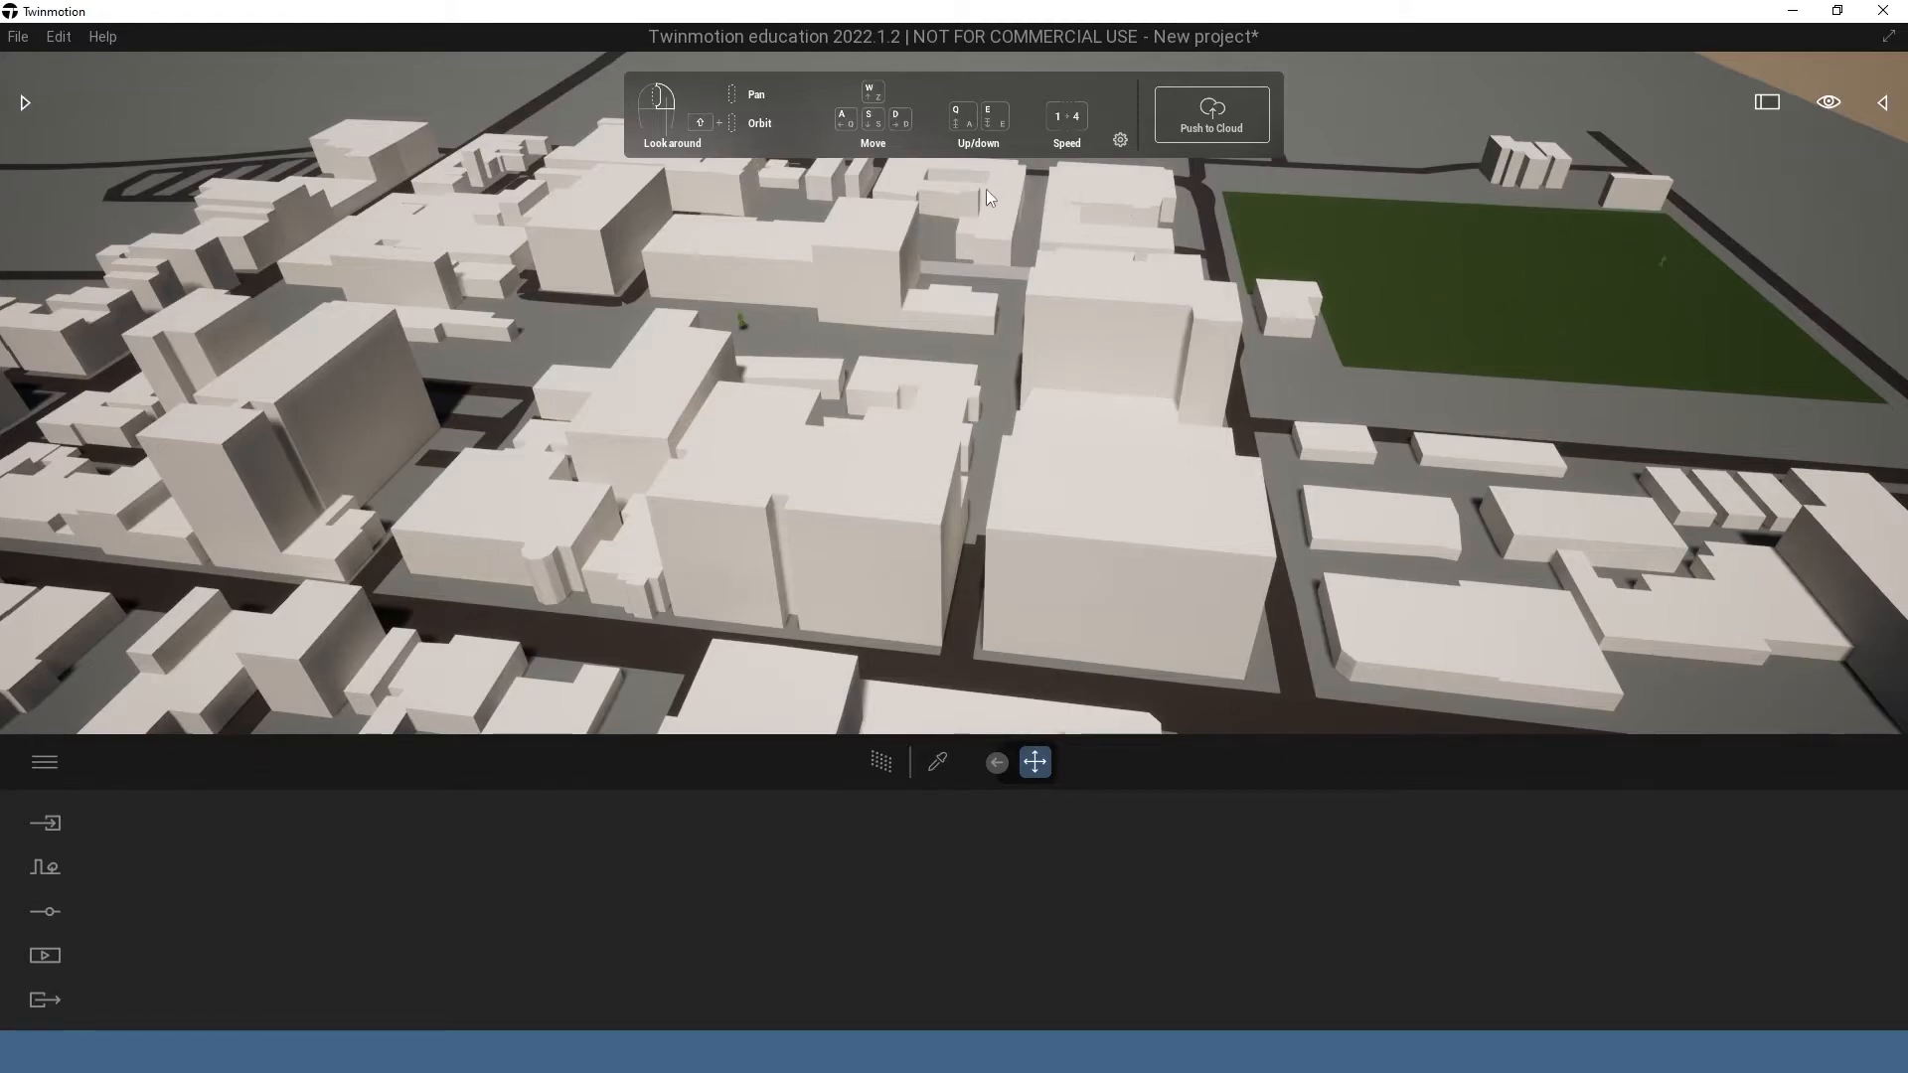
mouse_move(1085, 548)
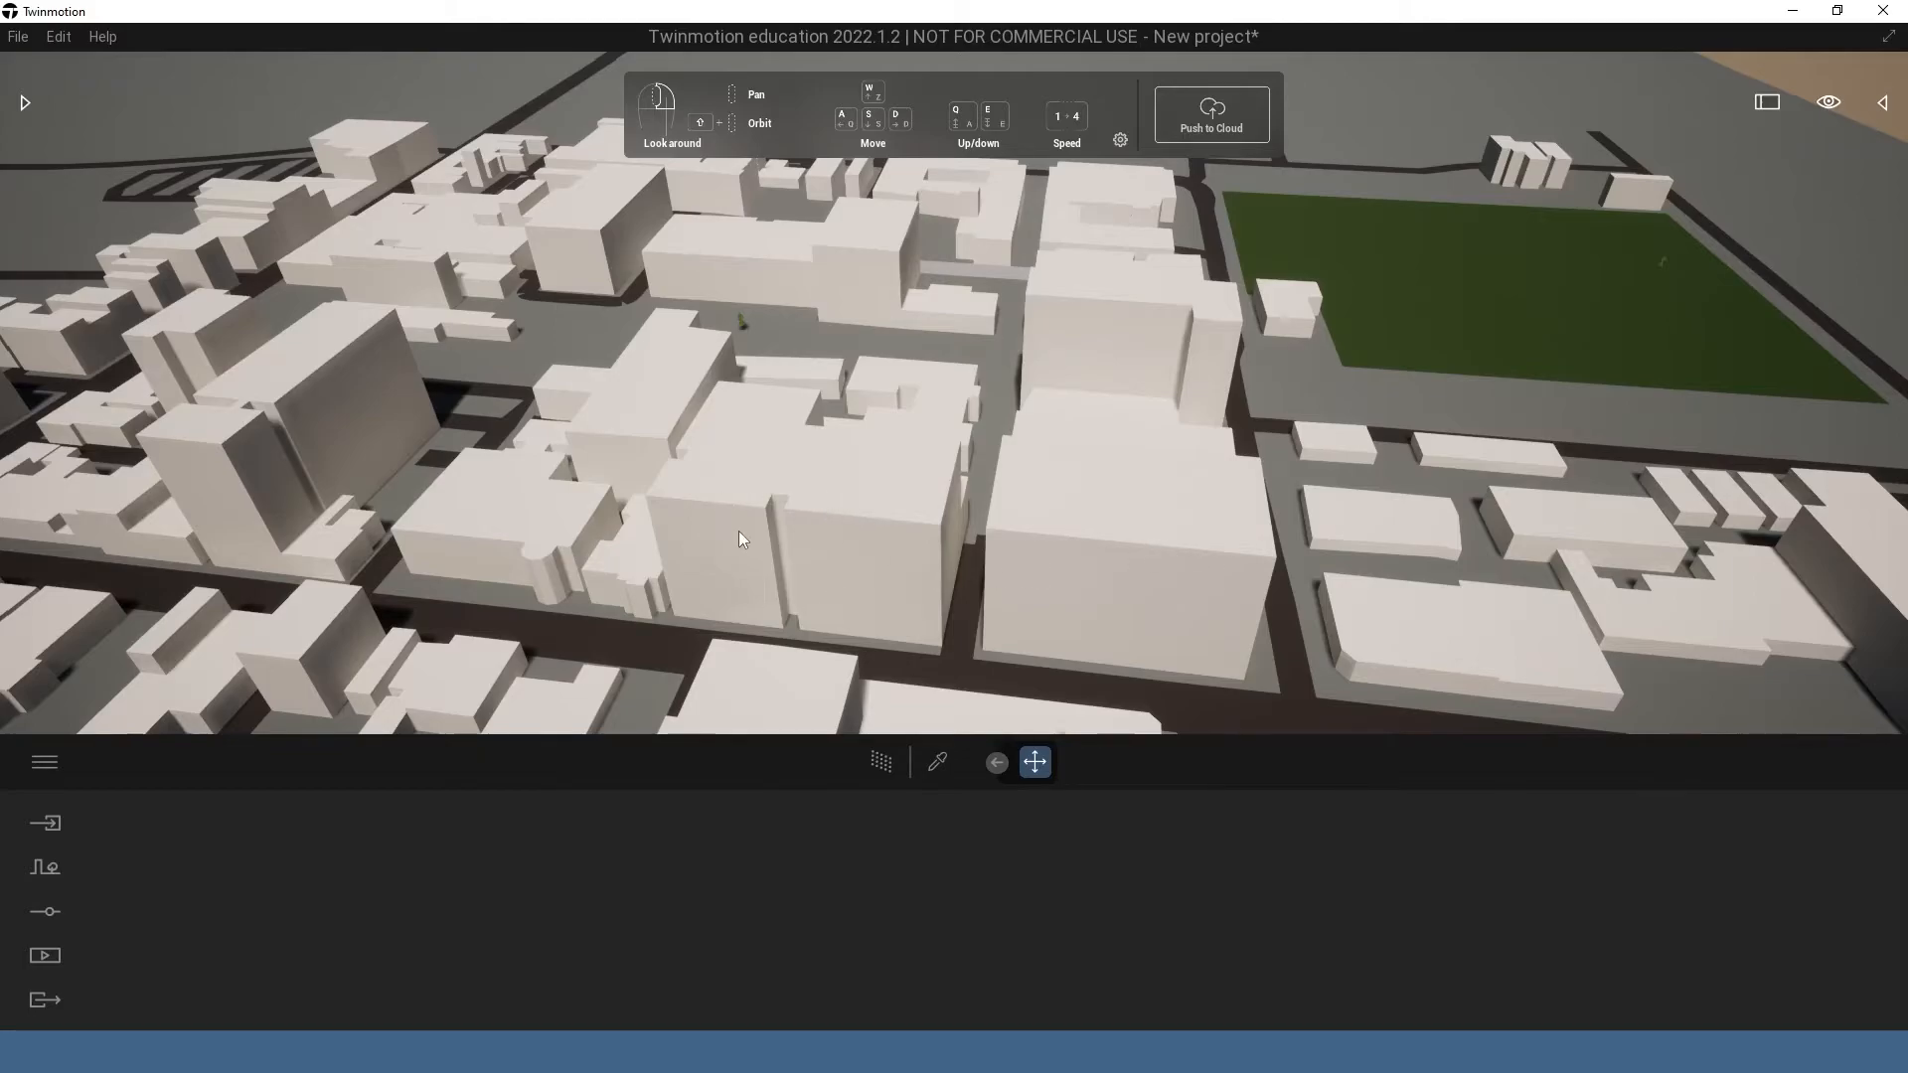
mouse_move(1176, 554)
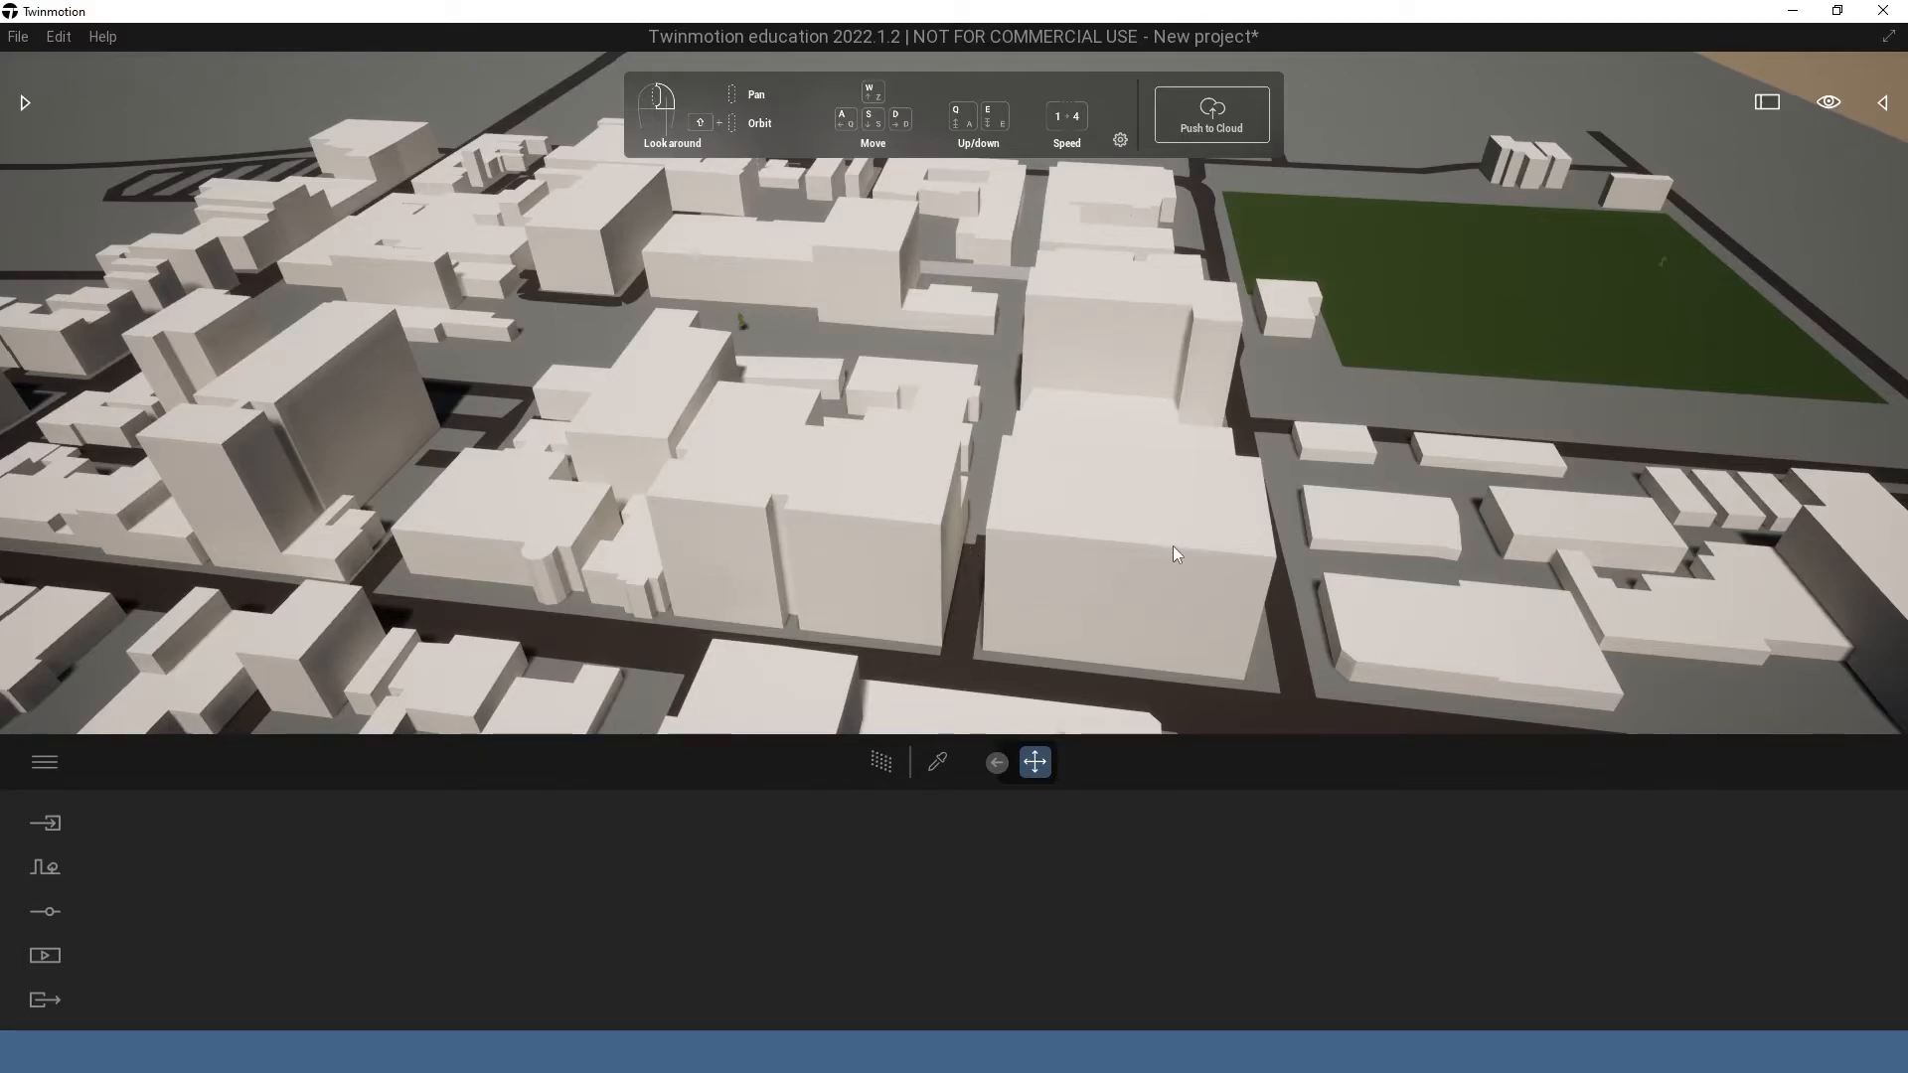